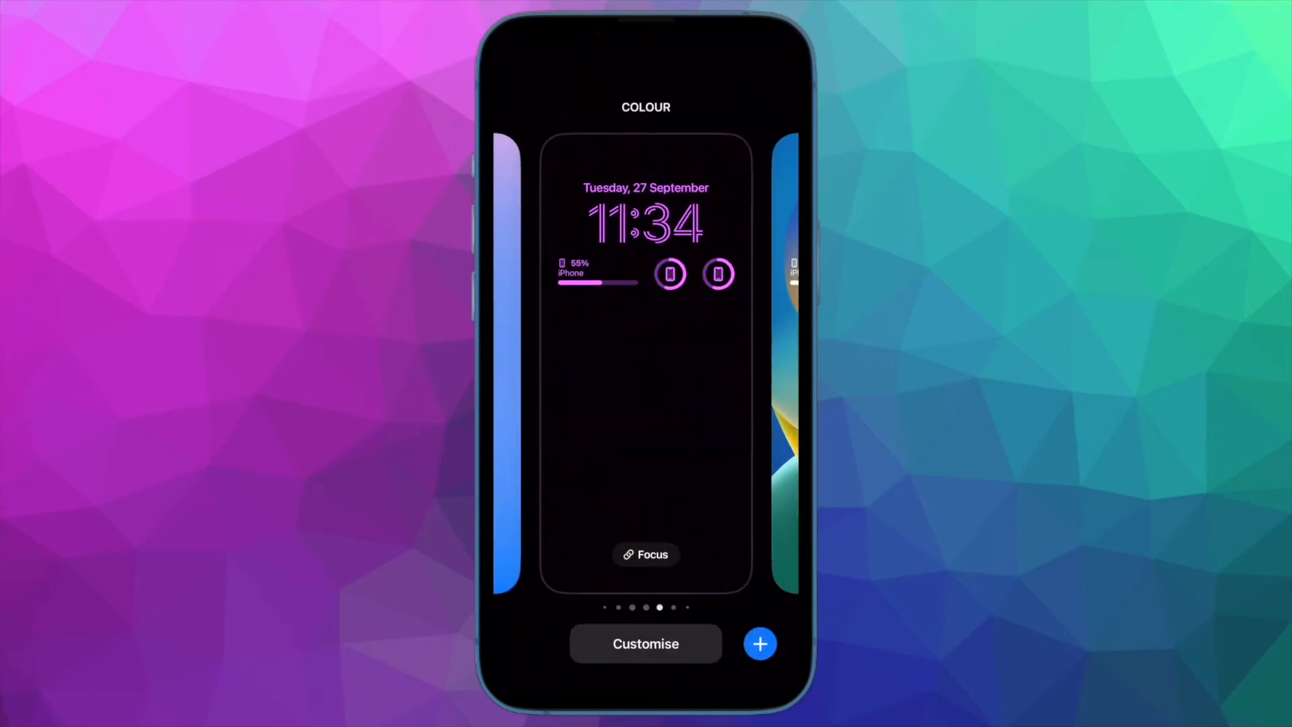
Customise the Colour lock screen, adding battery and Weather temperature widgets beneath the clock.
{"action": "left_click", "coordinate": [645, 643]}
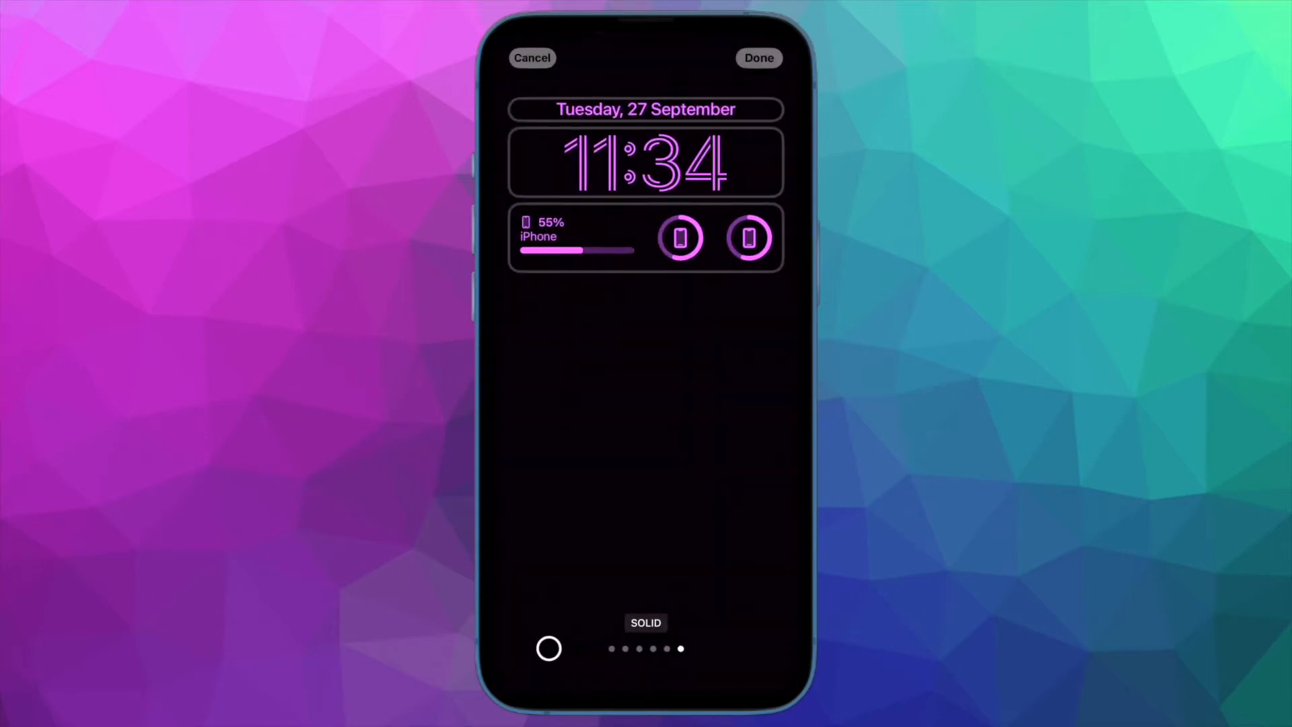
{"action": "left_click", "coordinate": [645, 237]}
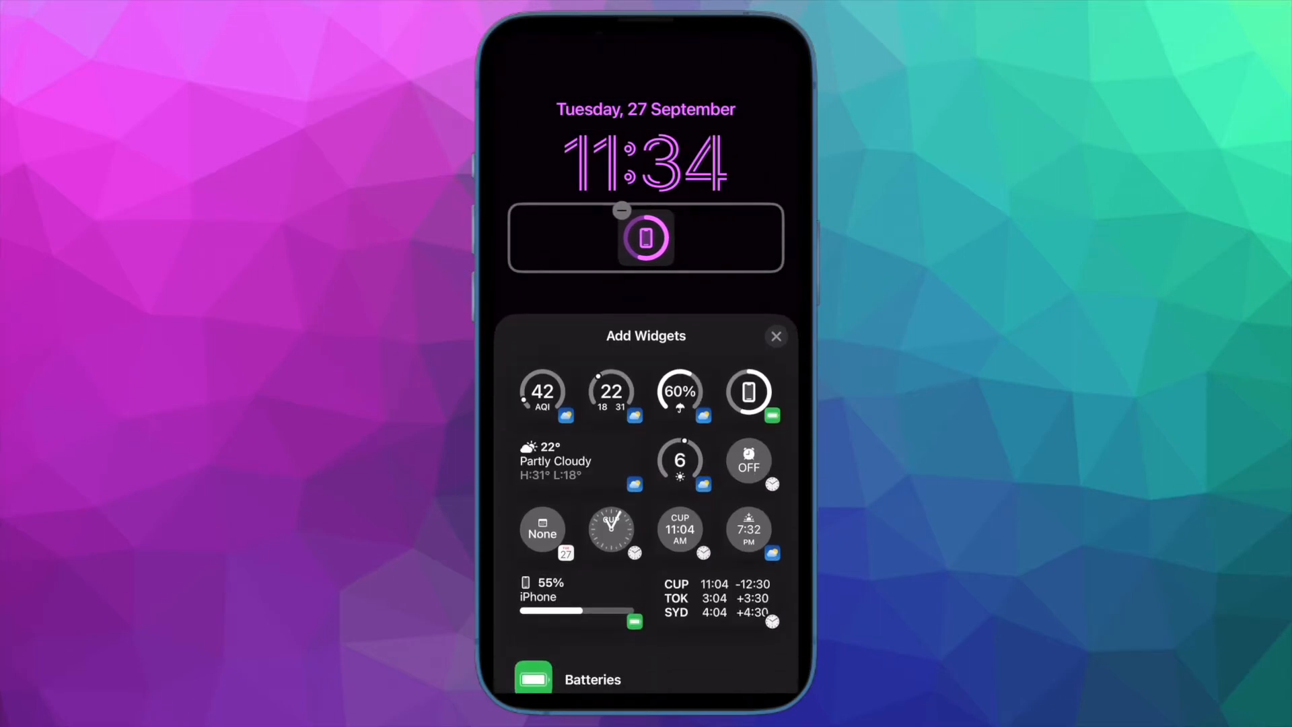
{"action": "left_click", "coordinate": [622, 211]}
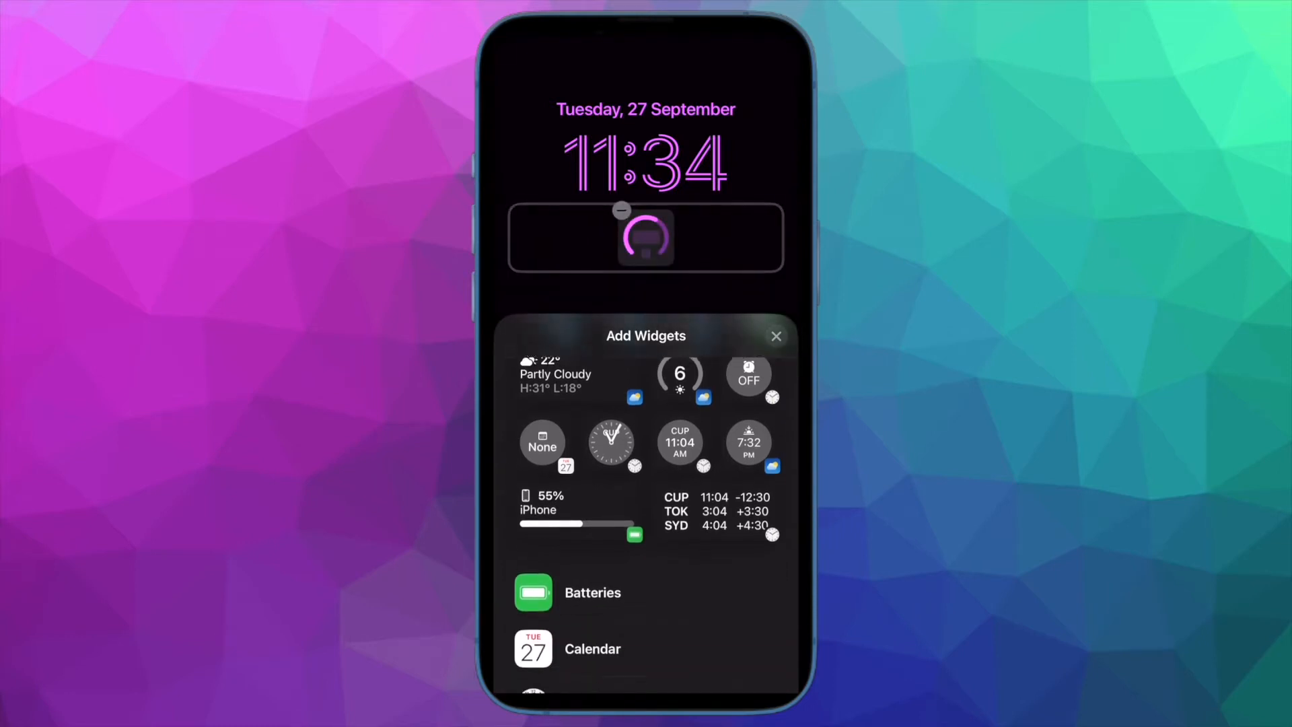
{"action": "left_click", "coordinate": [592, 592]}
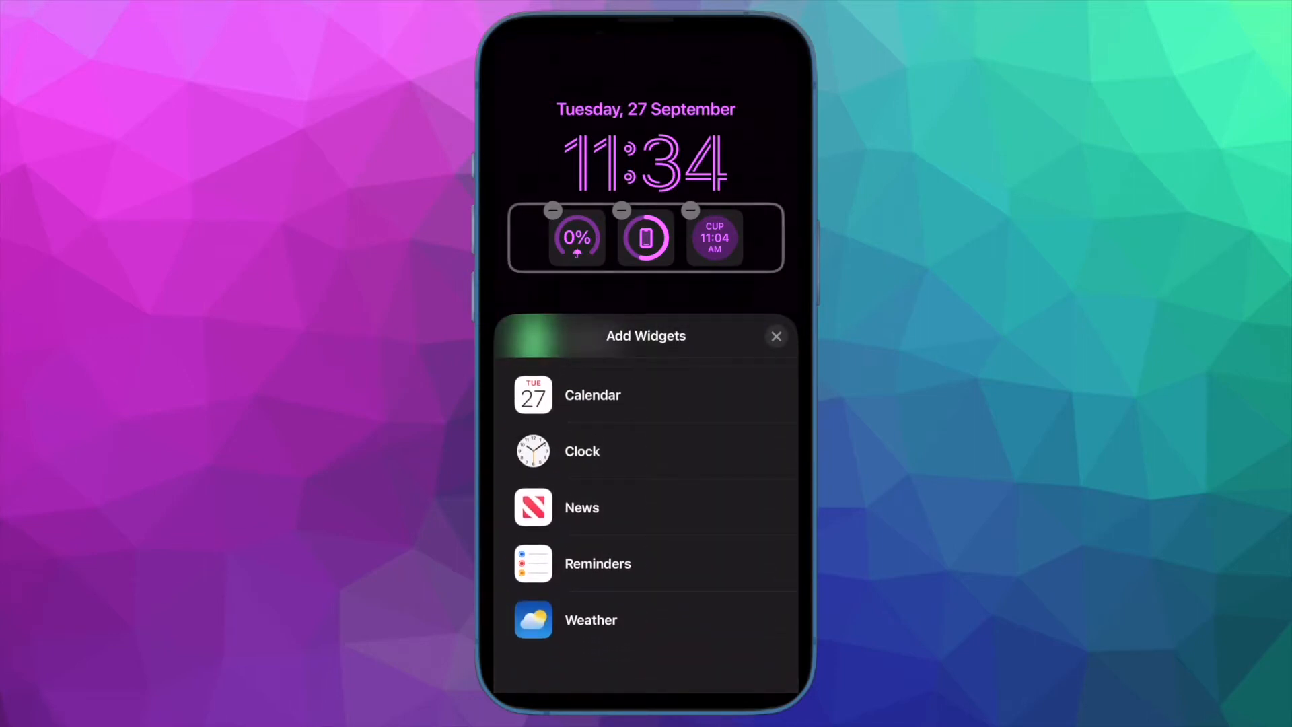
{"action": "left_click", "coordinate": [591, 620]}
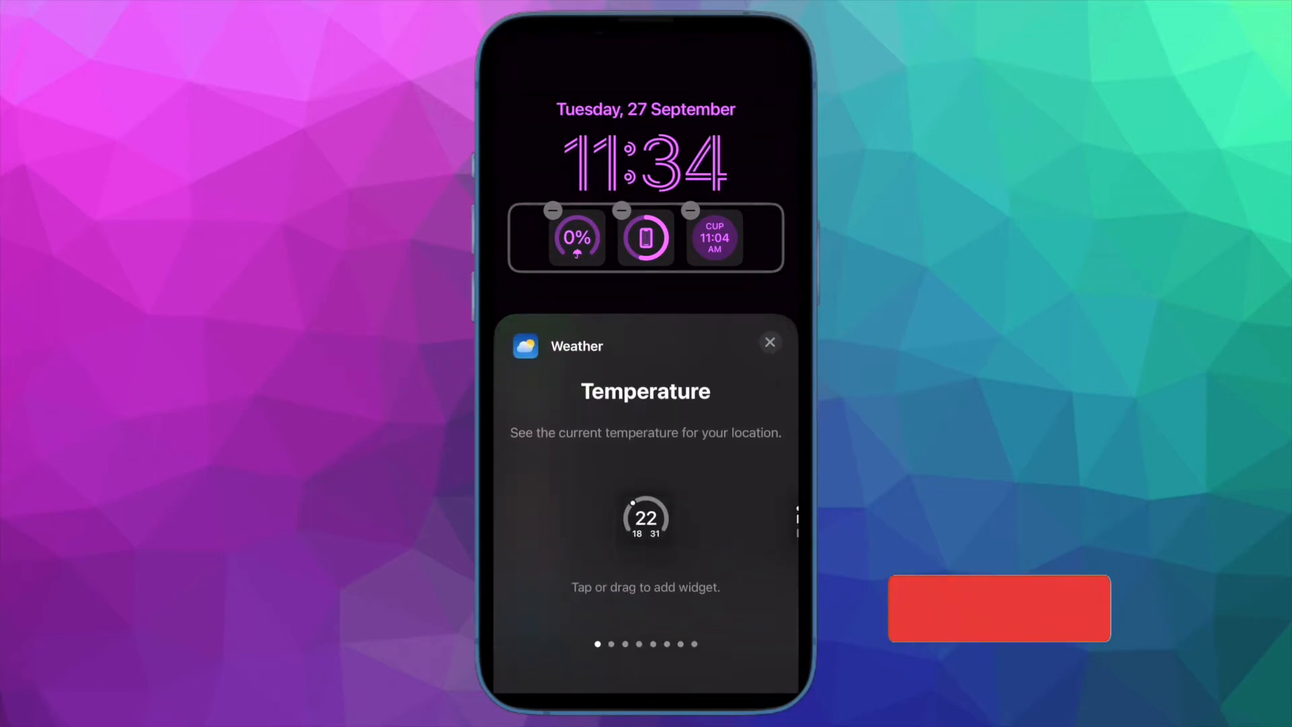
{"action": "left_click", "coordinate": [999, 608]}
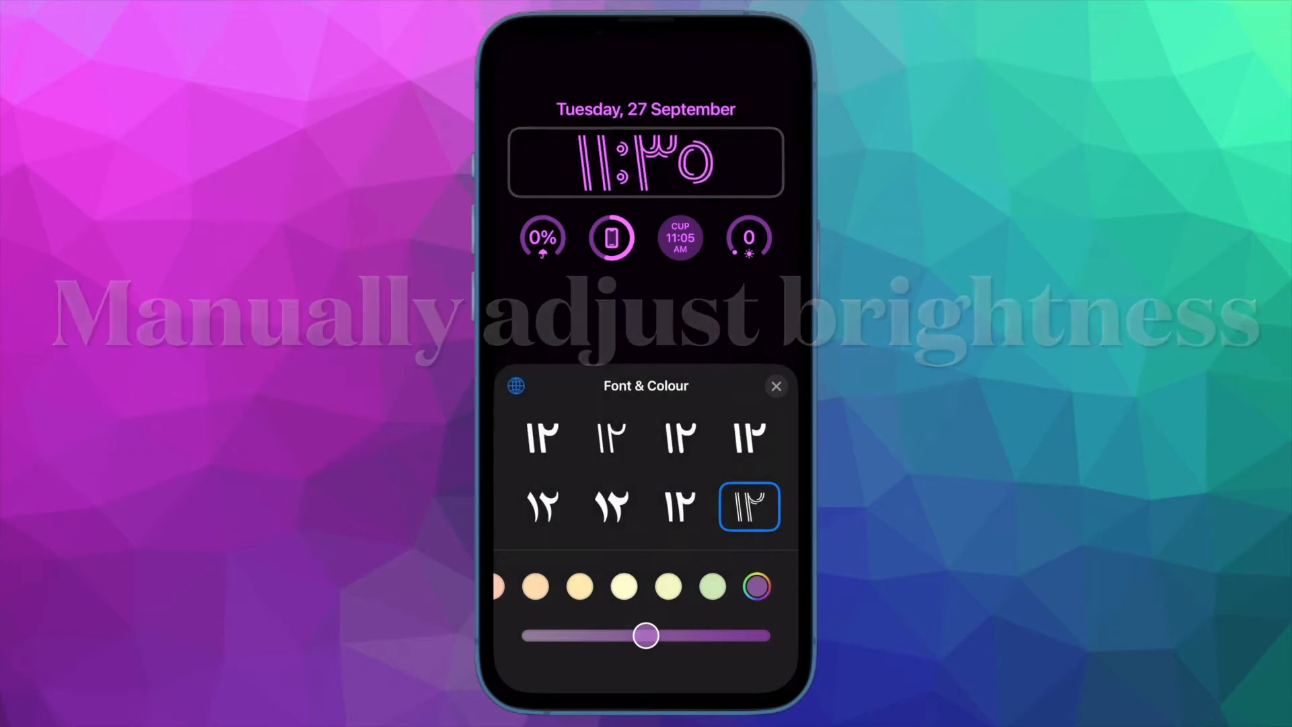
Cycle the clock numerals through Devanagari and Arabic Indic, ending on standard Arabic digits.
{"action": "left_click", "coordinate": [515, 385]}
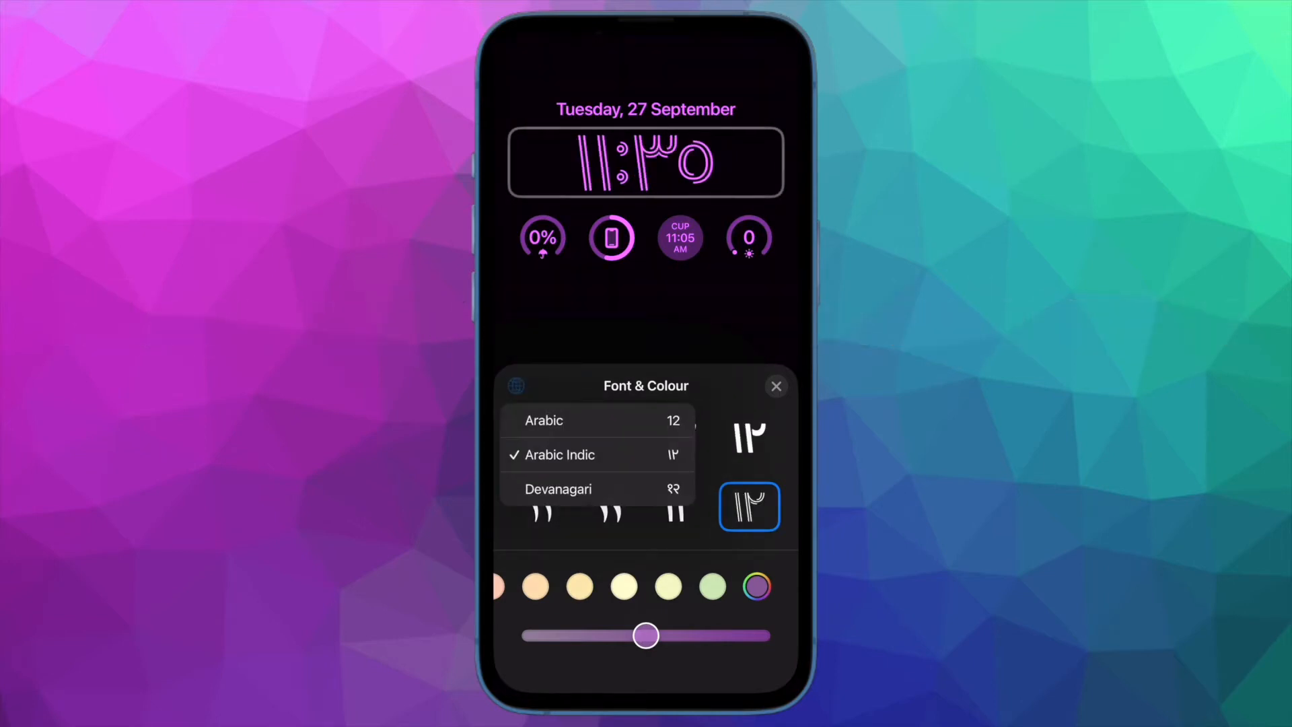
{"action": "left_click", "coordinate": [559, 488]}
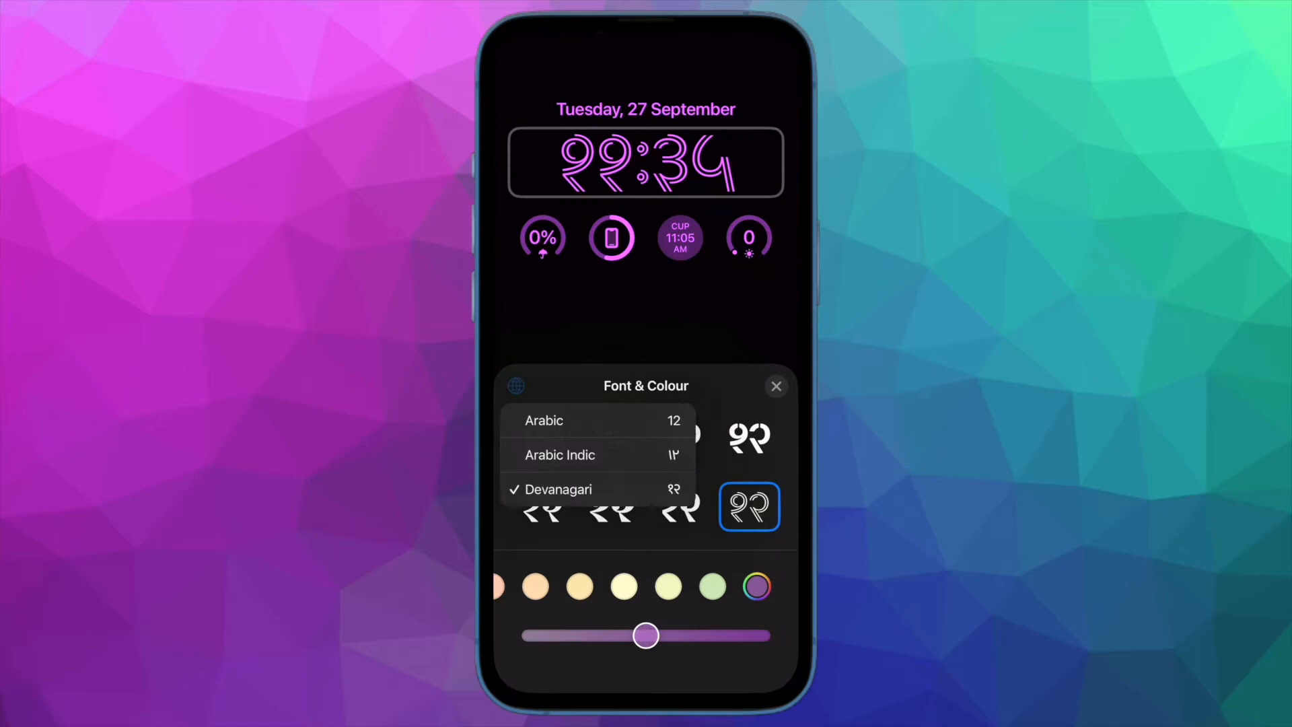
{"action": "left_click", "coordinate": [544, 420]}
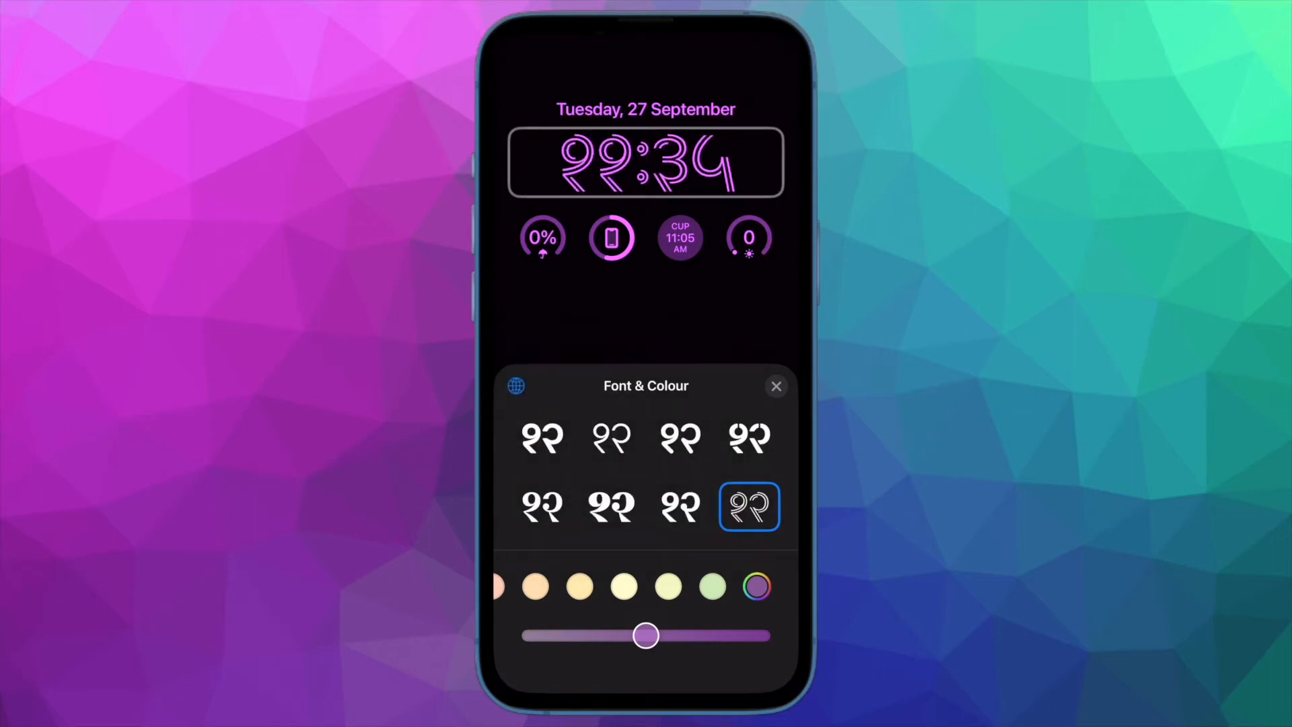
{"action": "left_click", "coordinate": [514, 386]}
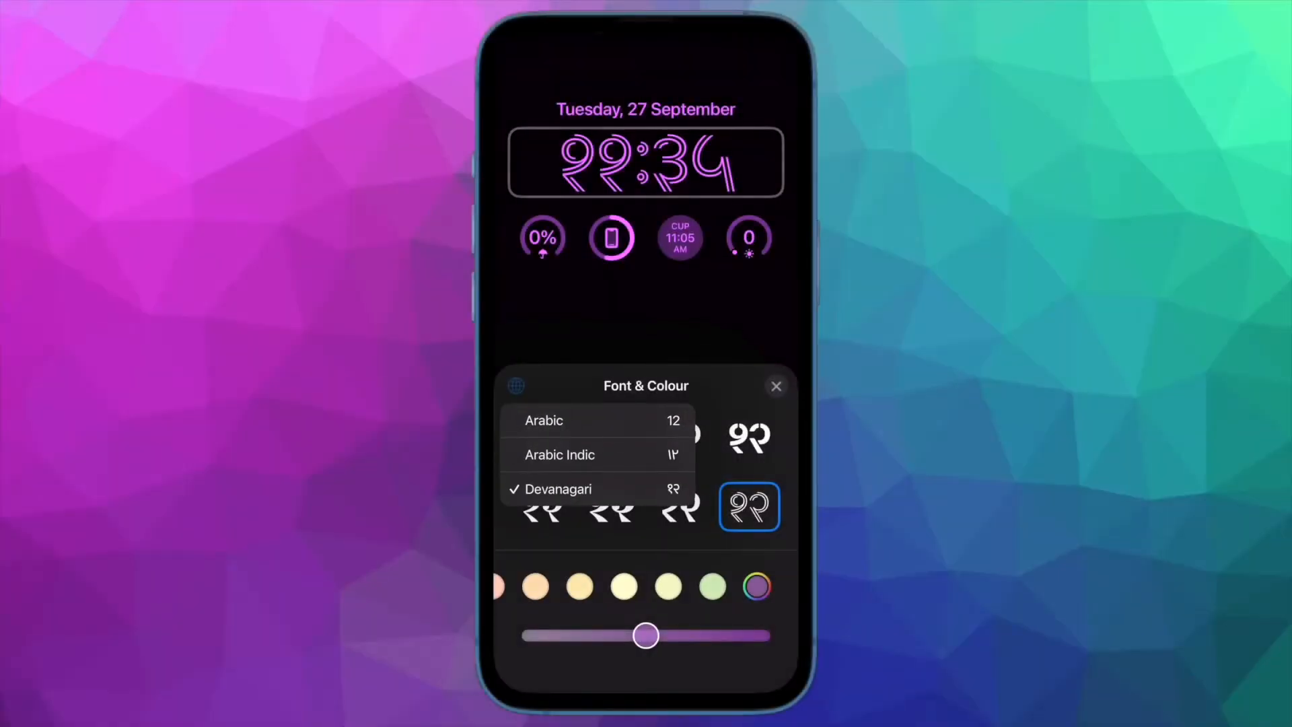
{"action": "left_click", "coordinate": [559, 454]}
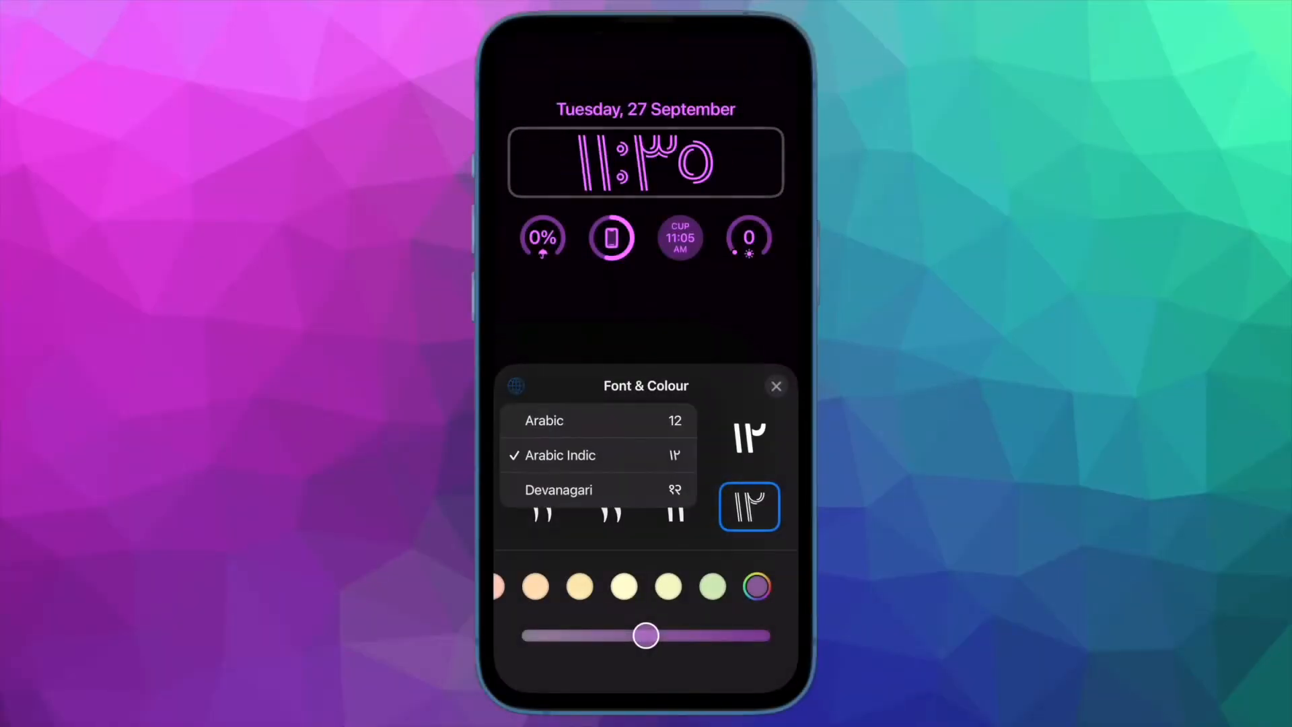
{"action": "left_click", "coordinate": [544, 420]}
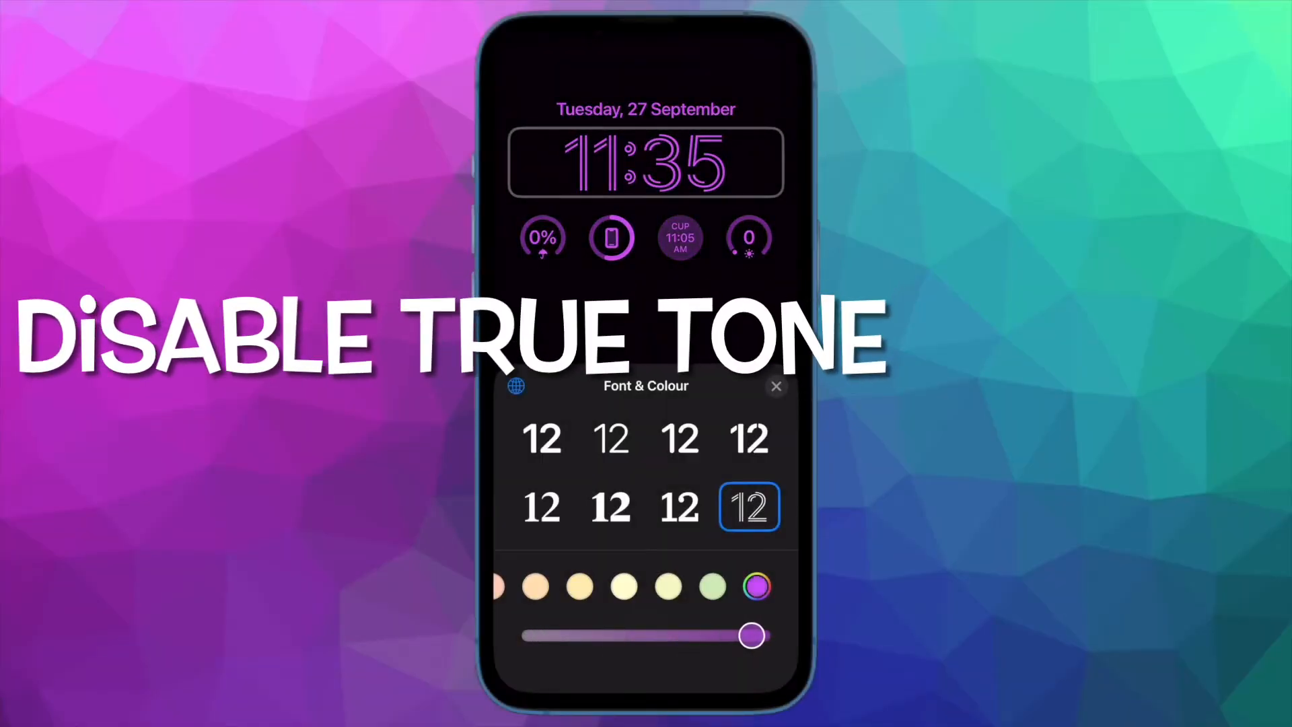
Adjust the purple shade, then try green, pale yellow, golden yellow and orange clock colours.
{"action": "left_click_drag", "start_coordinate": [752, 635], "coordinate": [705, 635]}
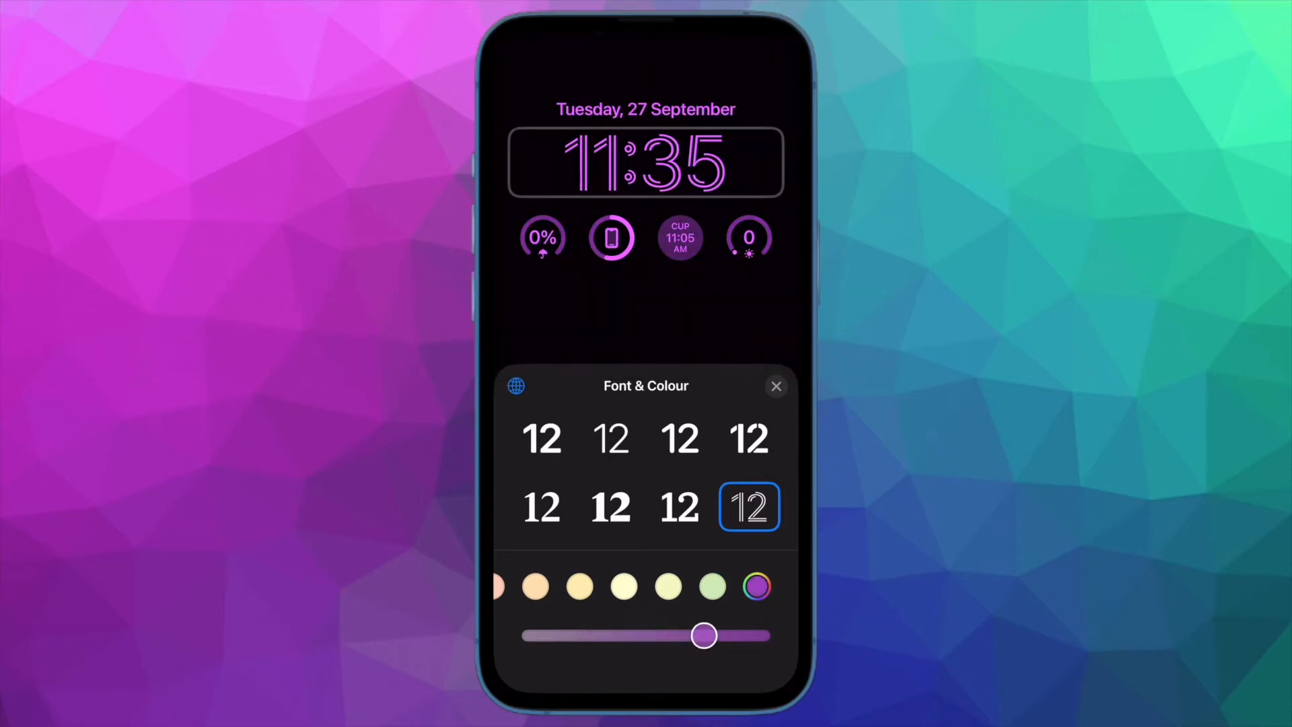
{"action": "left_click_drag", "start_coordinate": [703, 635], "coordinate": [686, 635]}
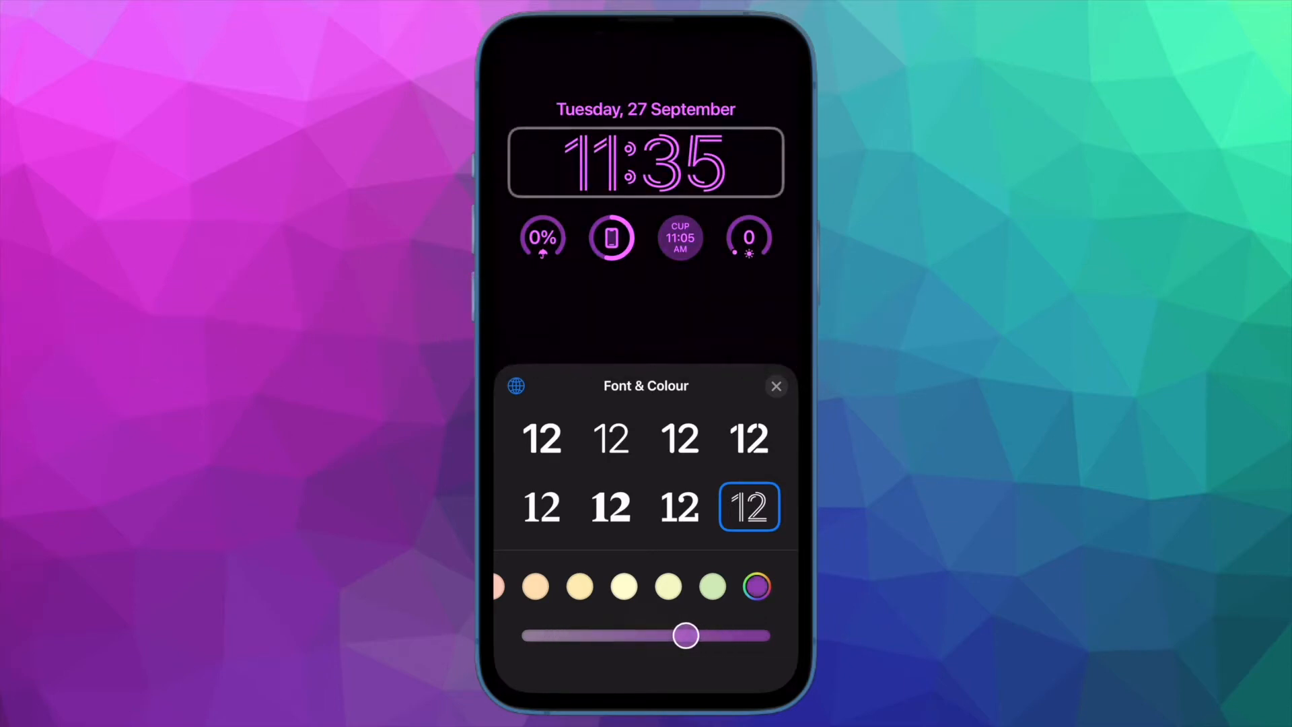
{"action": "left_click", "coordinate": [711, 586]}
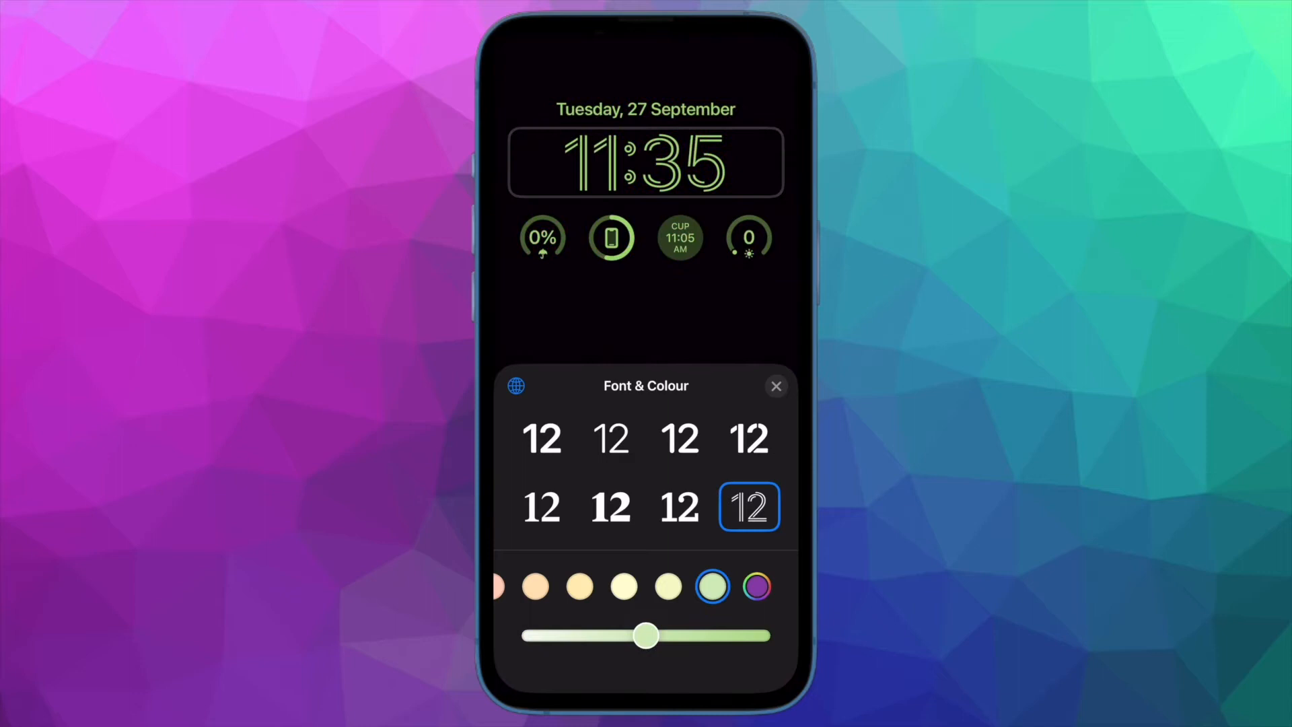
{"action": "left_click", "coordinate": [668, 586]}
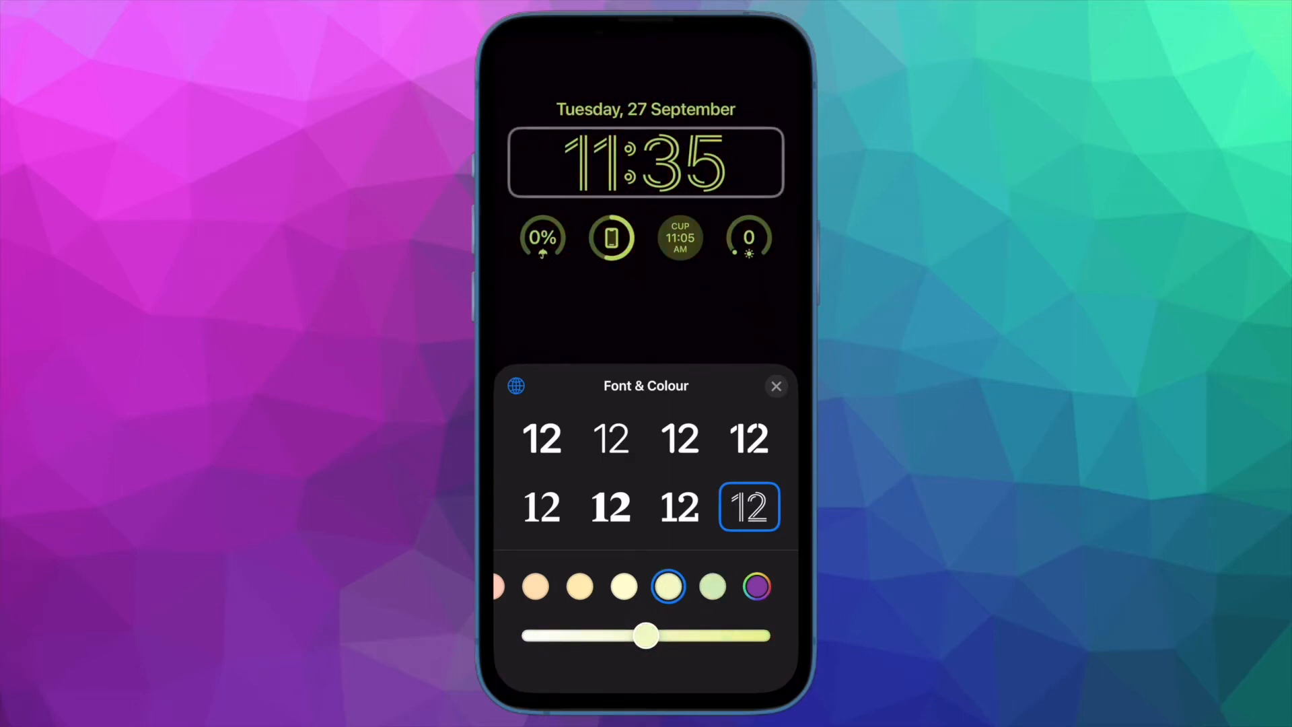
{"action": "left_click", "coordinate": [579, 586]}
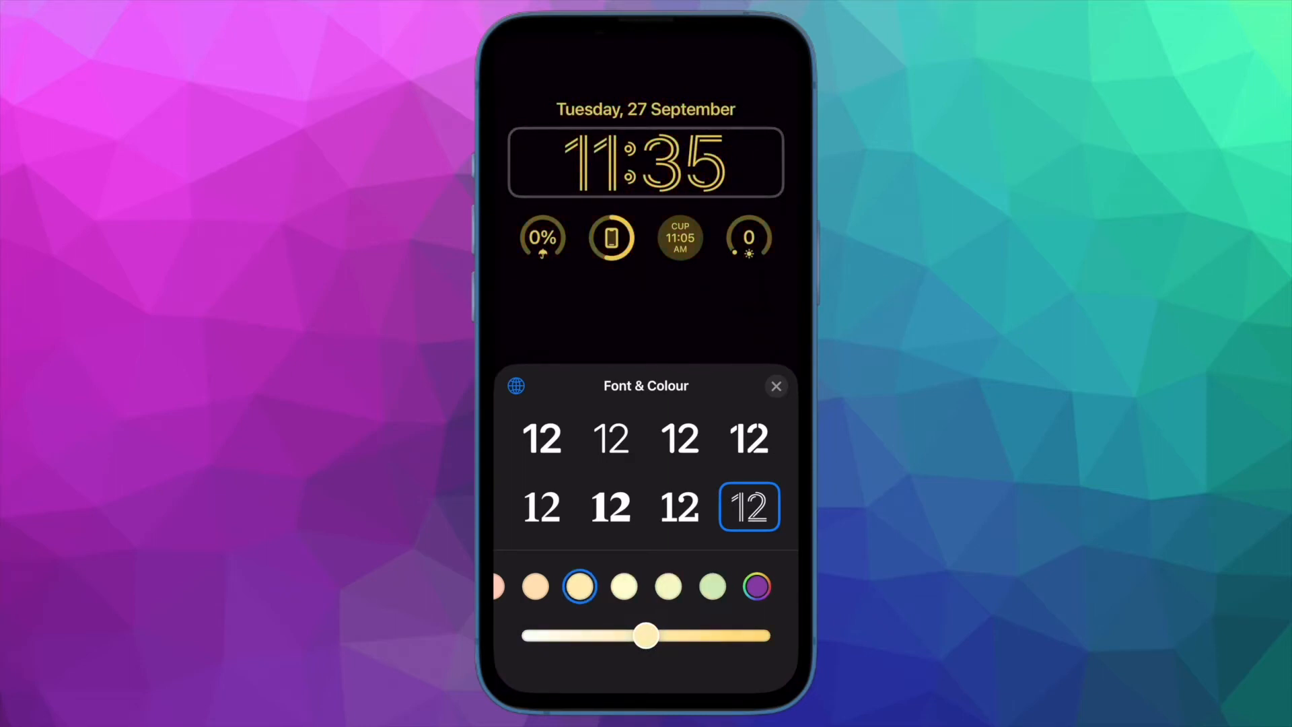
{"action": "left_click", "coordinate": [535, 587]}
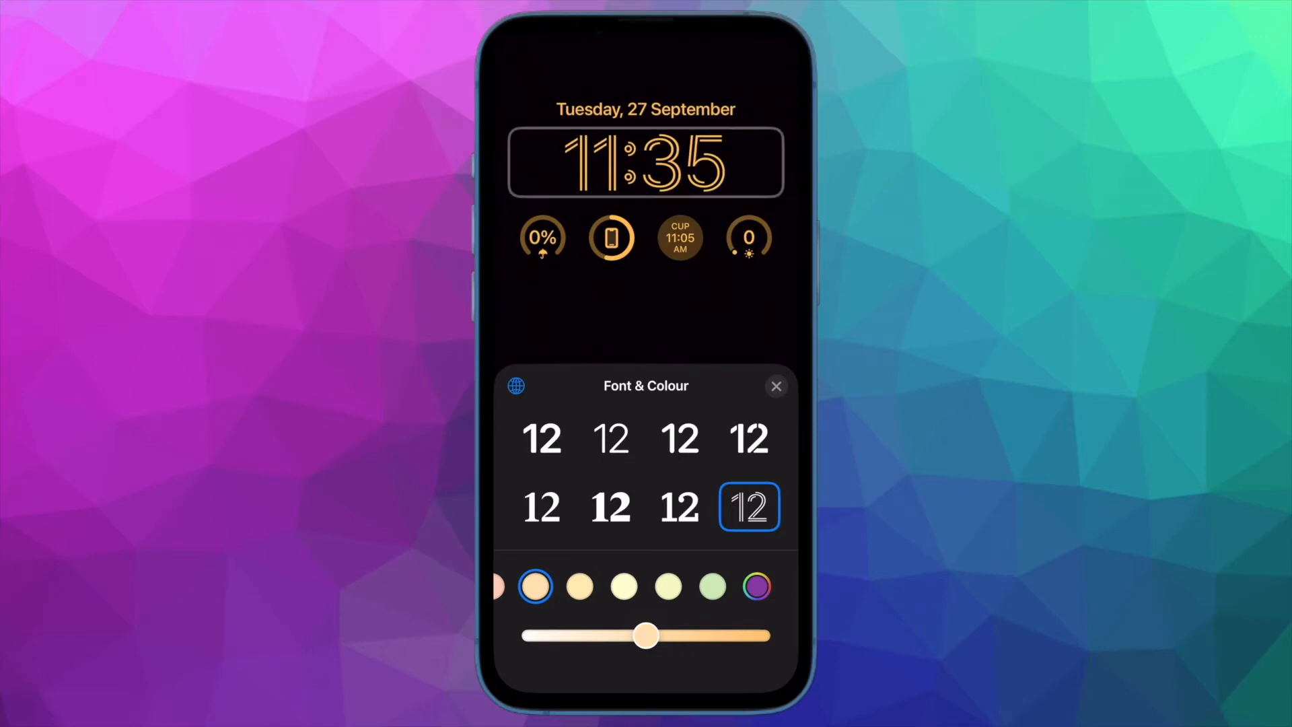
Try purple and coral red, settle on orange, and switch the clock to a bold font.
{"action": "scroll", "scroll_direction": "left", "scroll_amount": 3}
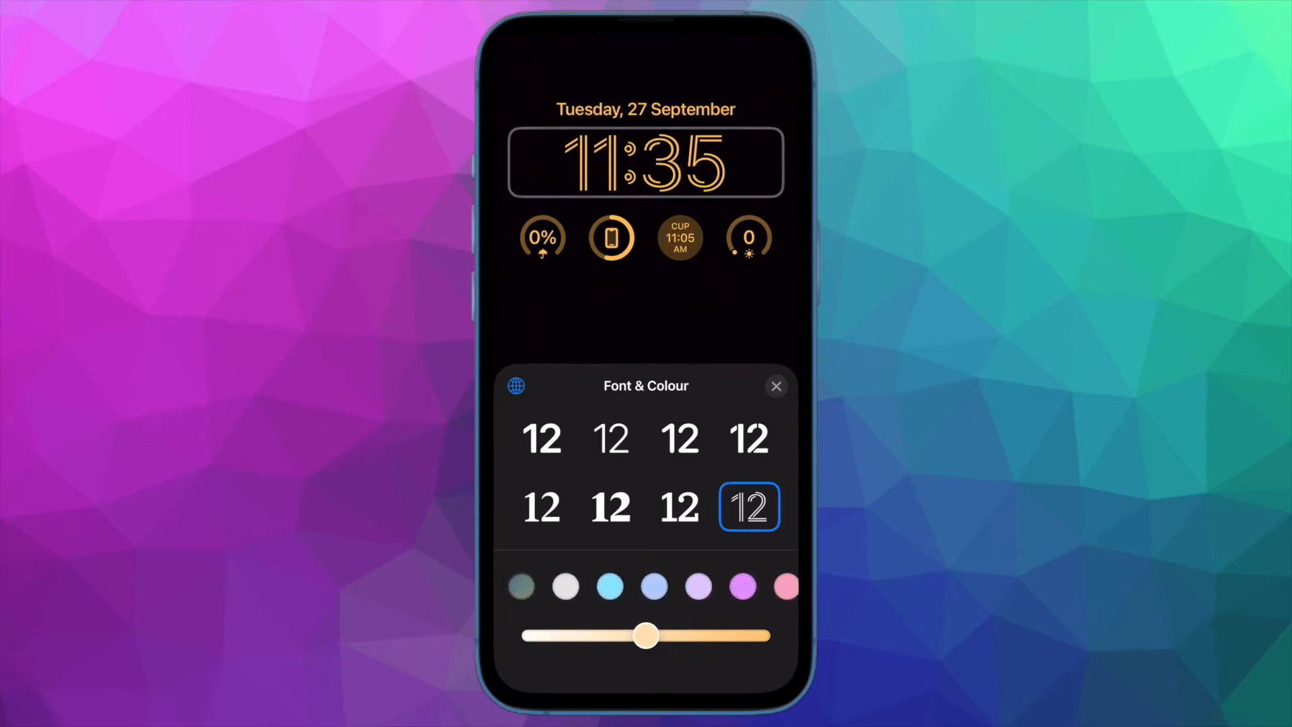
{"action": "scroll", "scroll_direction": "left", "scroll_amount": 3}
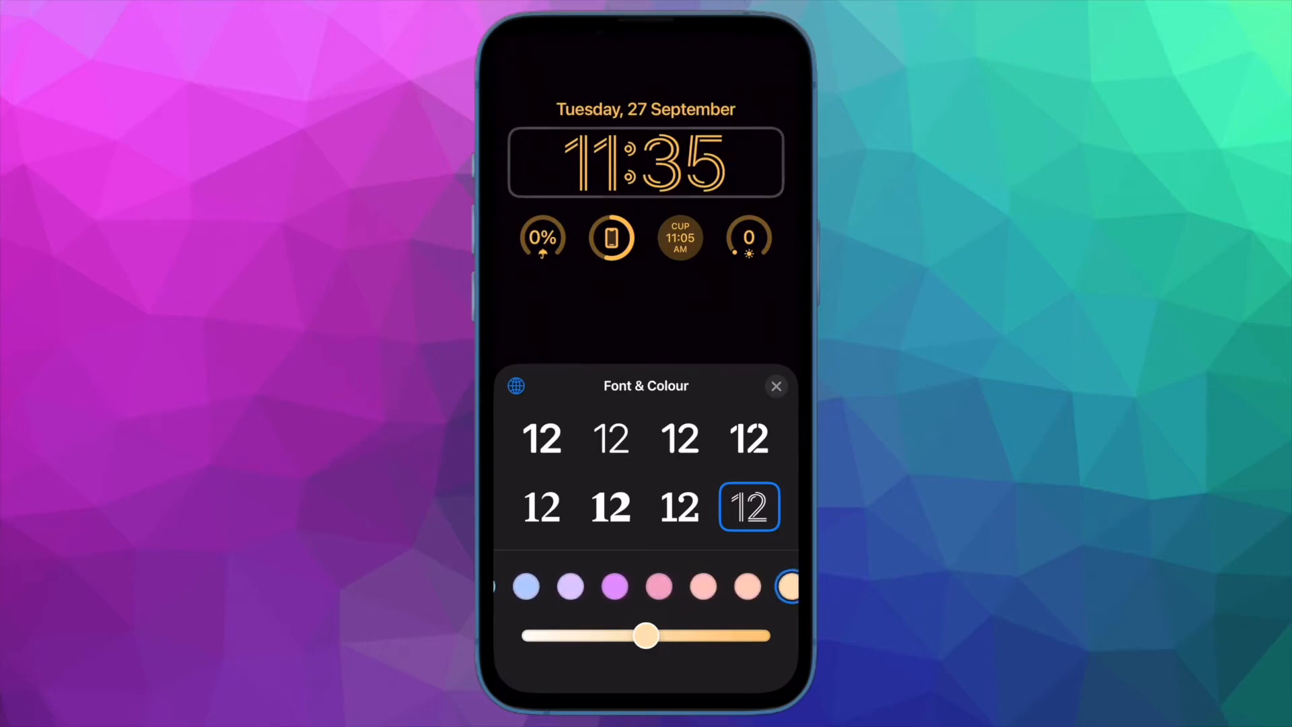
{"action": "left_click", "coordinate": [595, 586]}
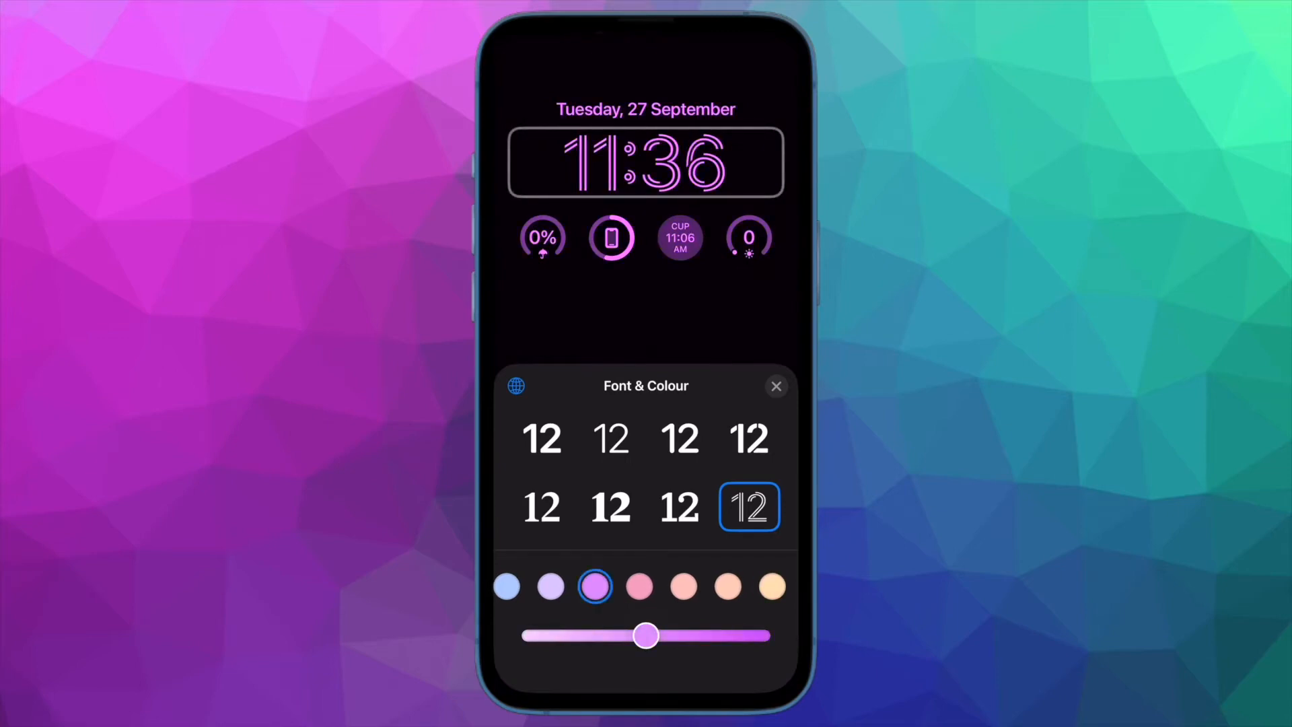
{"action": "left_click", "coordinate": [683, 586]}
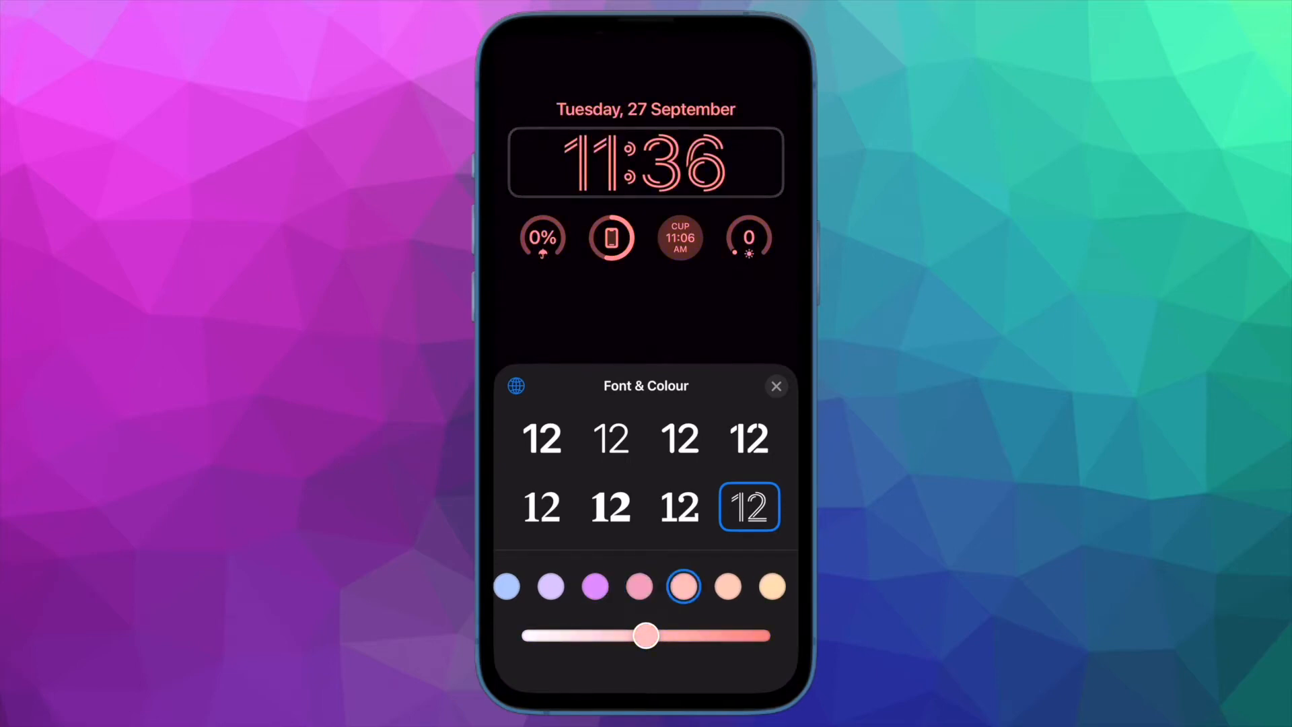
{"action": "left_click", "coordinate": [771, 586]}
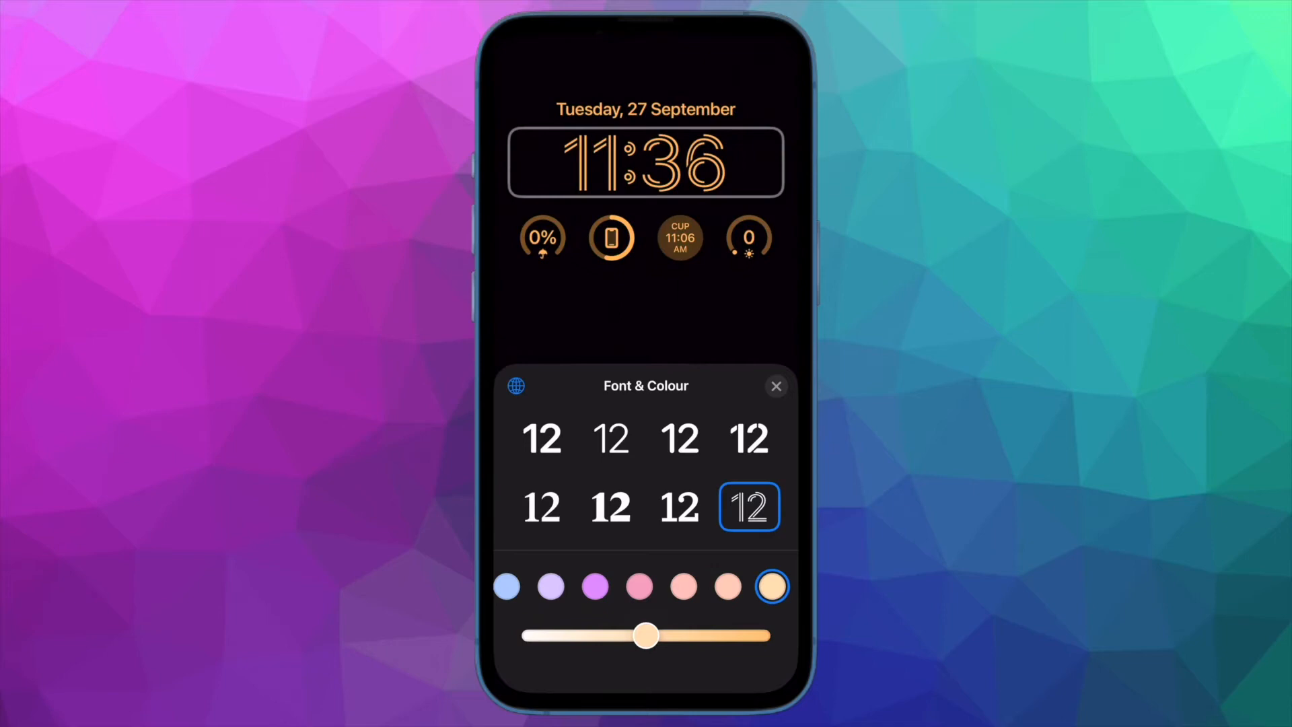
{"action": "left_click", "coordinate": [749, 437]}
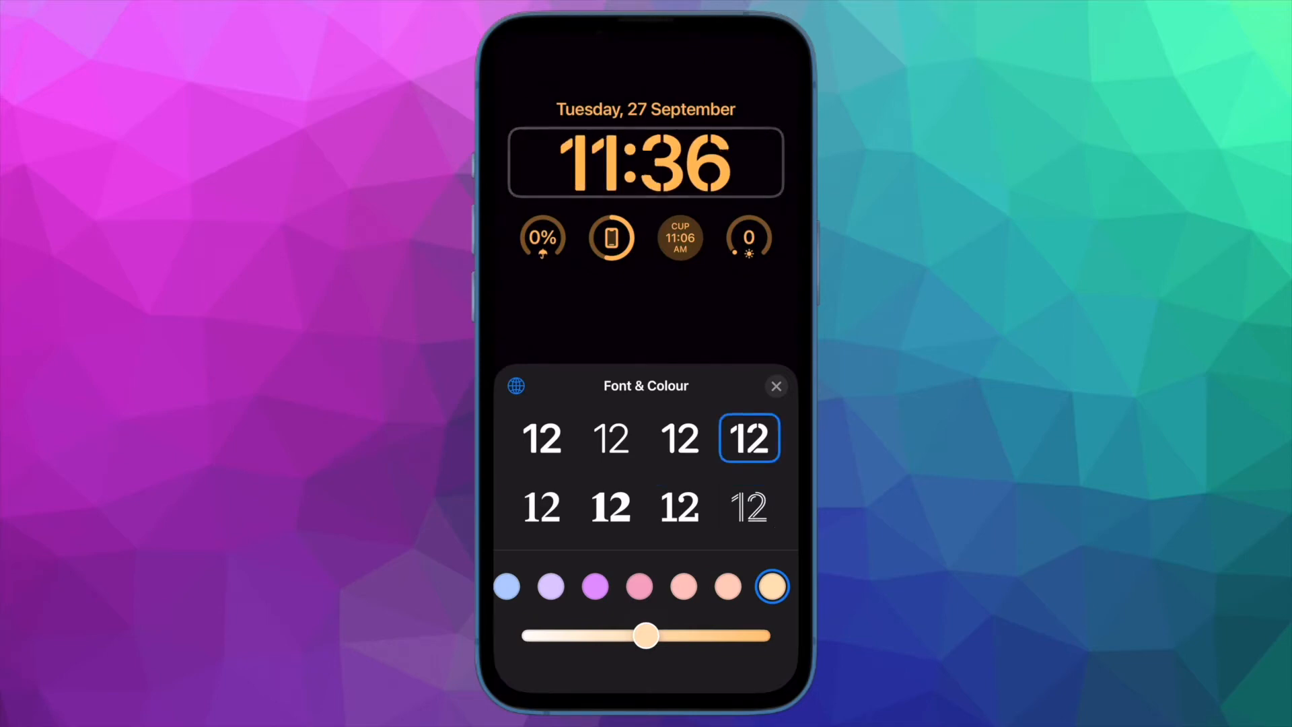
{"action": "left_click", "coordinate": [541, 438]}
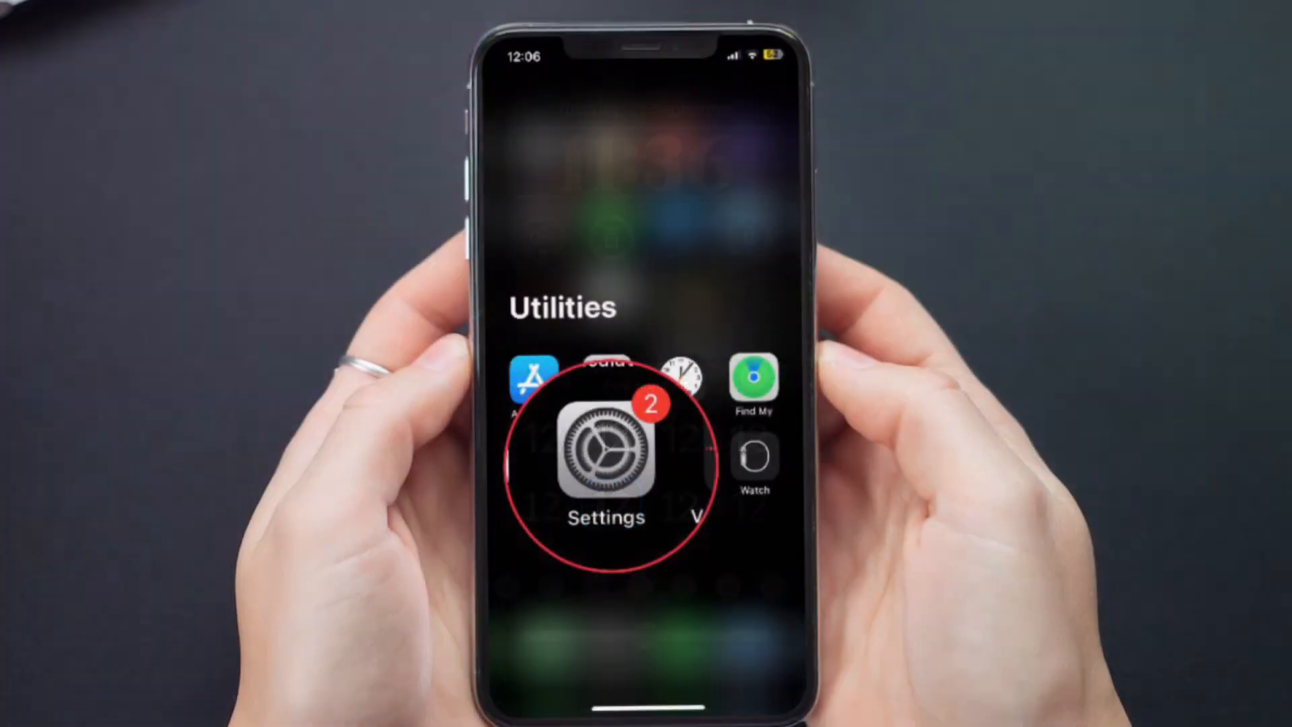
Go to Settings > Display & Brightness.
{"action": "left_click", "coordinate": [605, 453]}
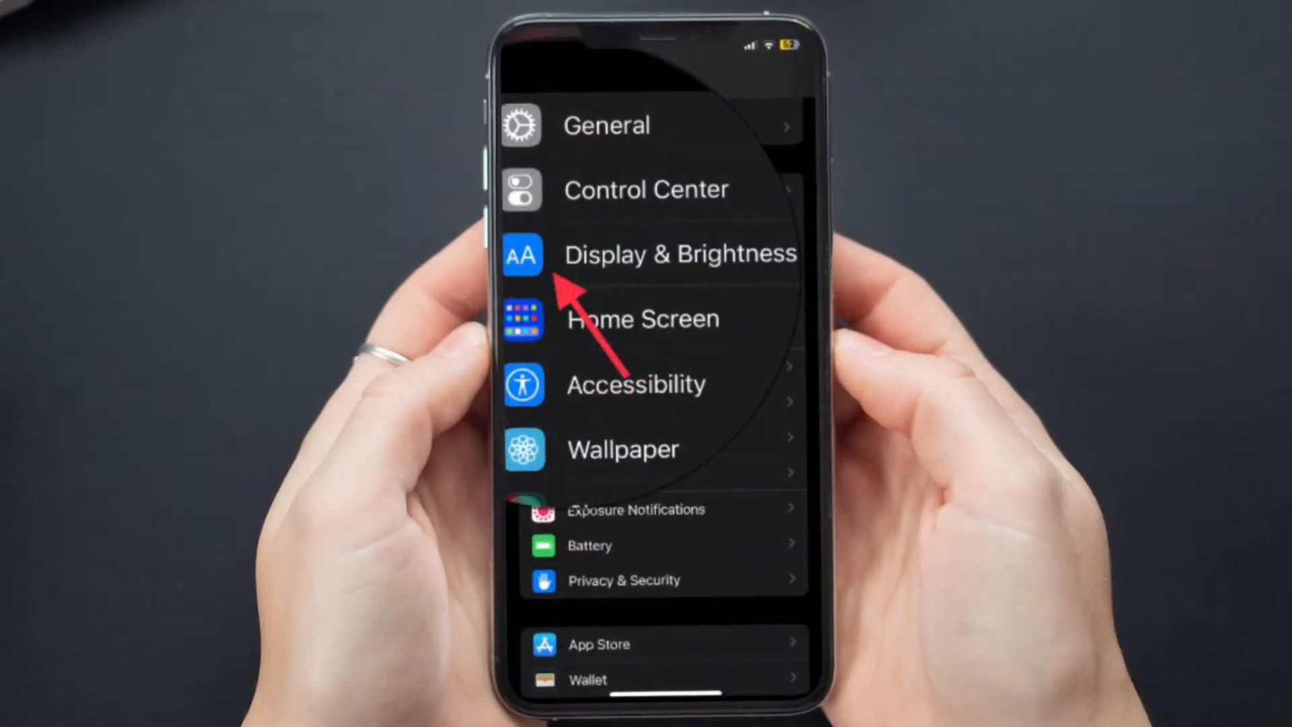
{"action": "left_click", "coordinate": [680, 253]}
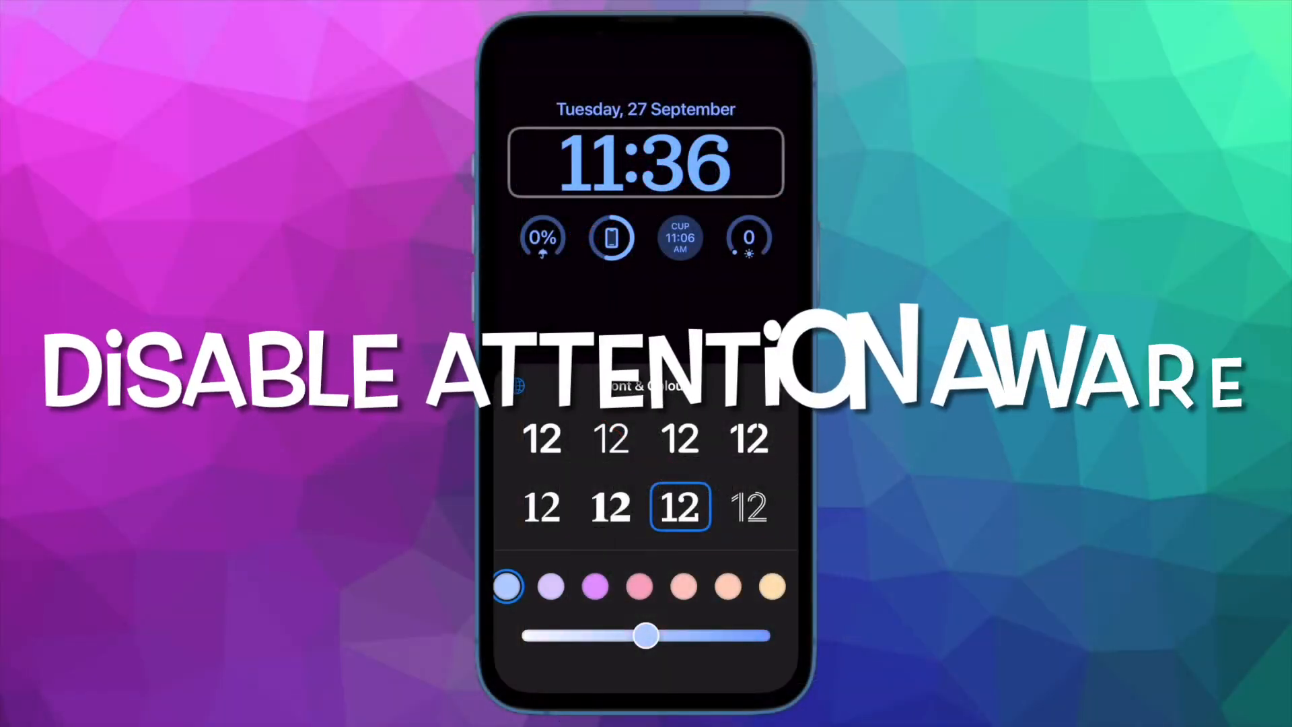
Tint the lock screen clock pink, adjust its intensity, and start editing the COLOUR lock screen.
{"action": "left_click", "coordinate": [641, 586]}
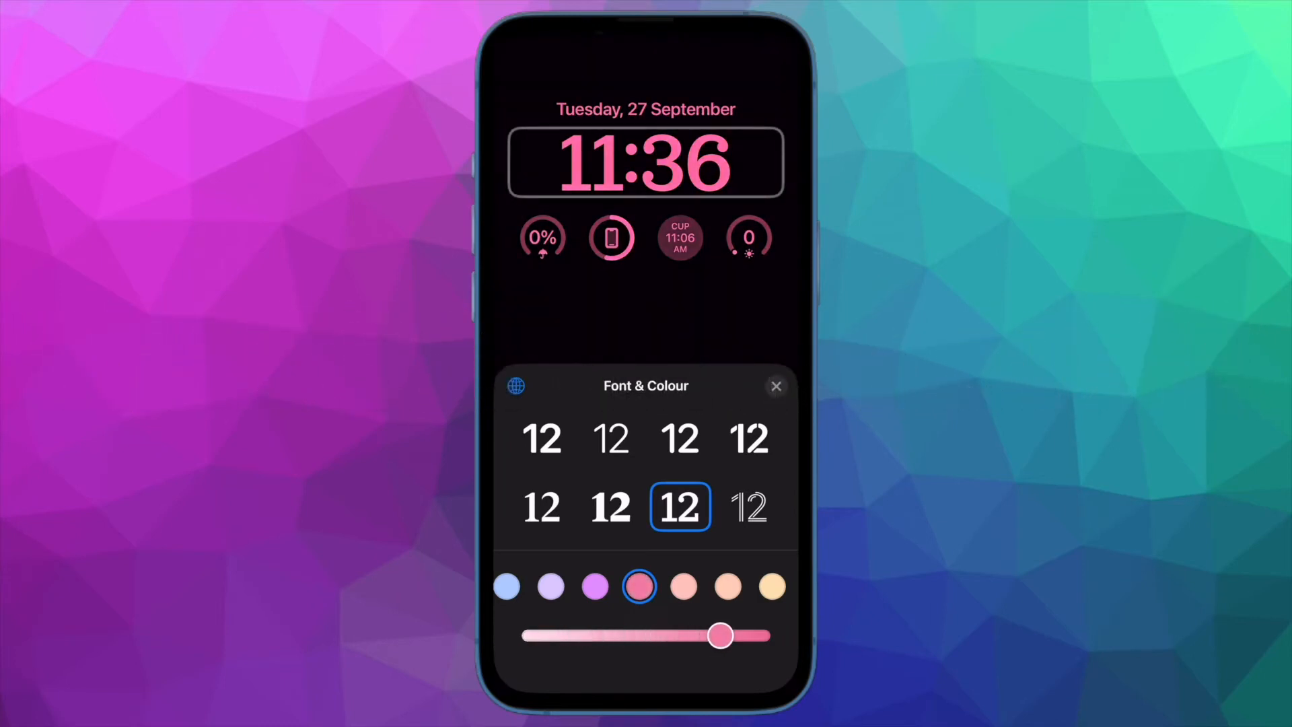
{"action": "left_click_drag", "start_coordinate": [719, 635], "coordinate": [702, 635]}
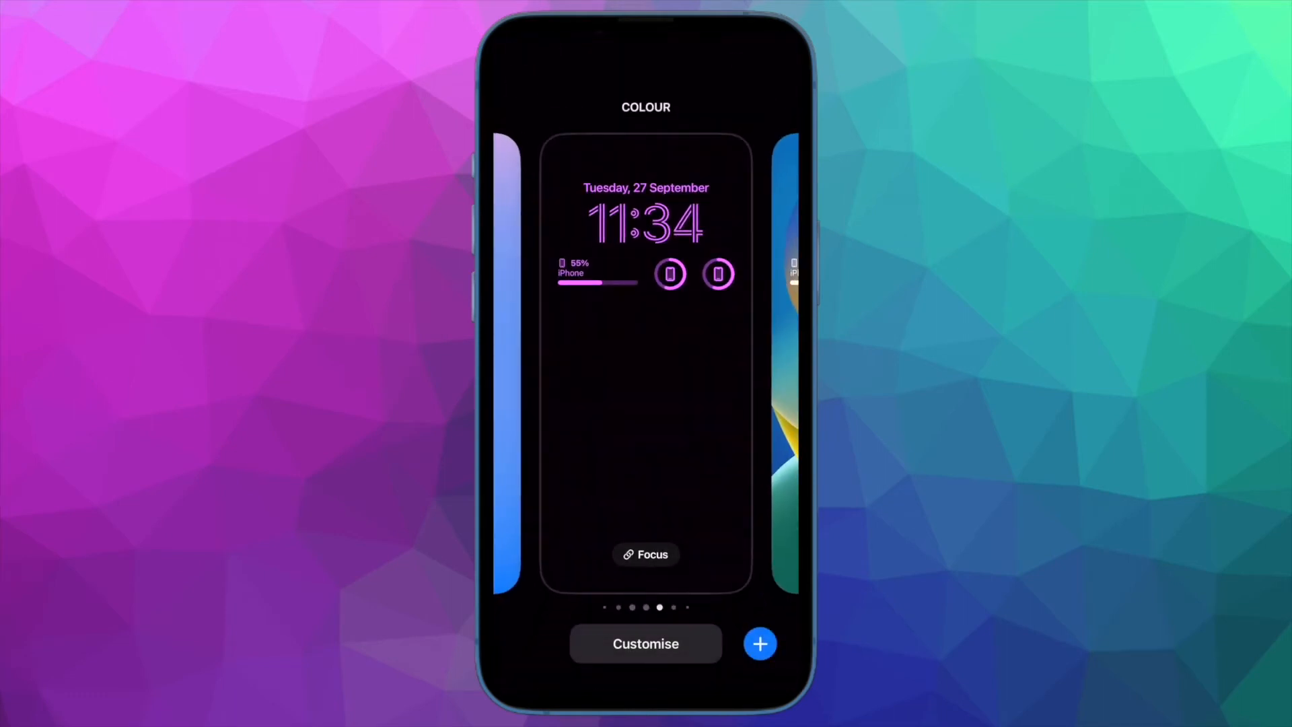
{"action": "left_click", "coordinate": [645, 643]}
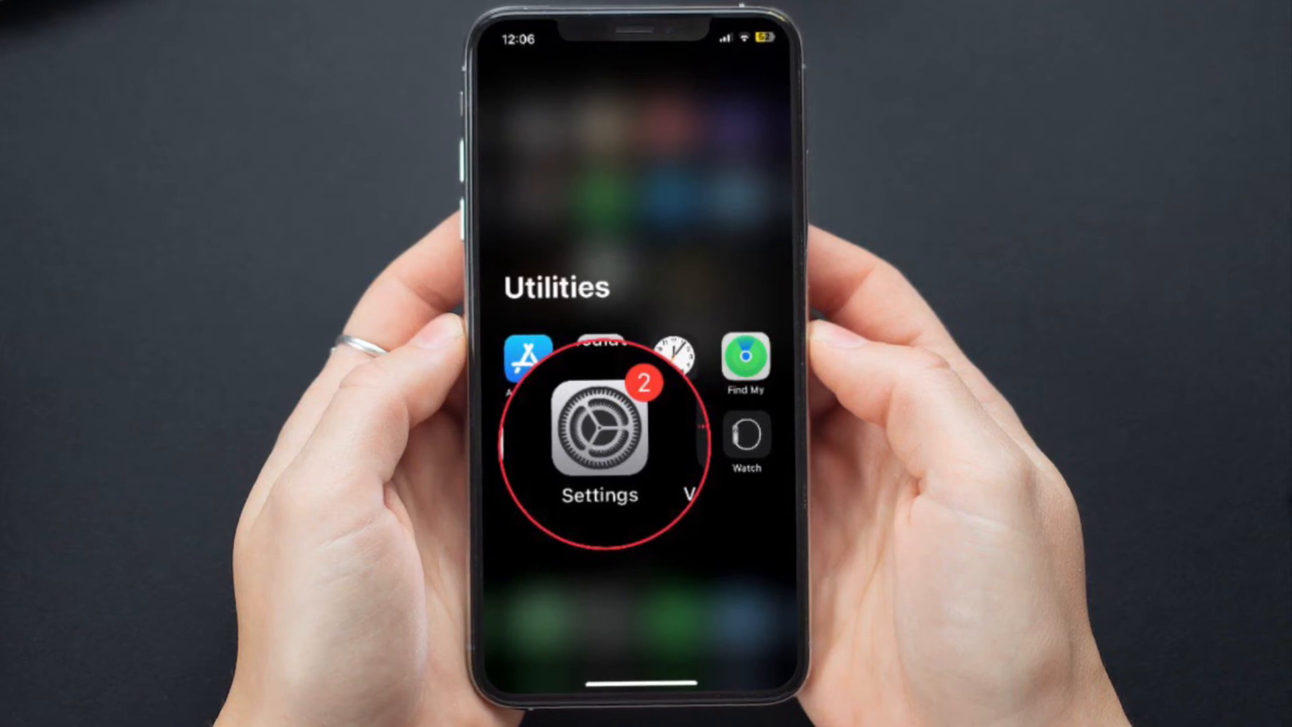
Go to Settings > Accessibility > Face ID & Attention.
{"action": "left_click", "coordinate": [599, 432]}
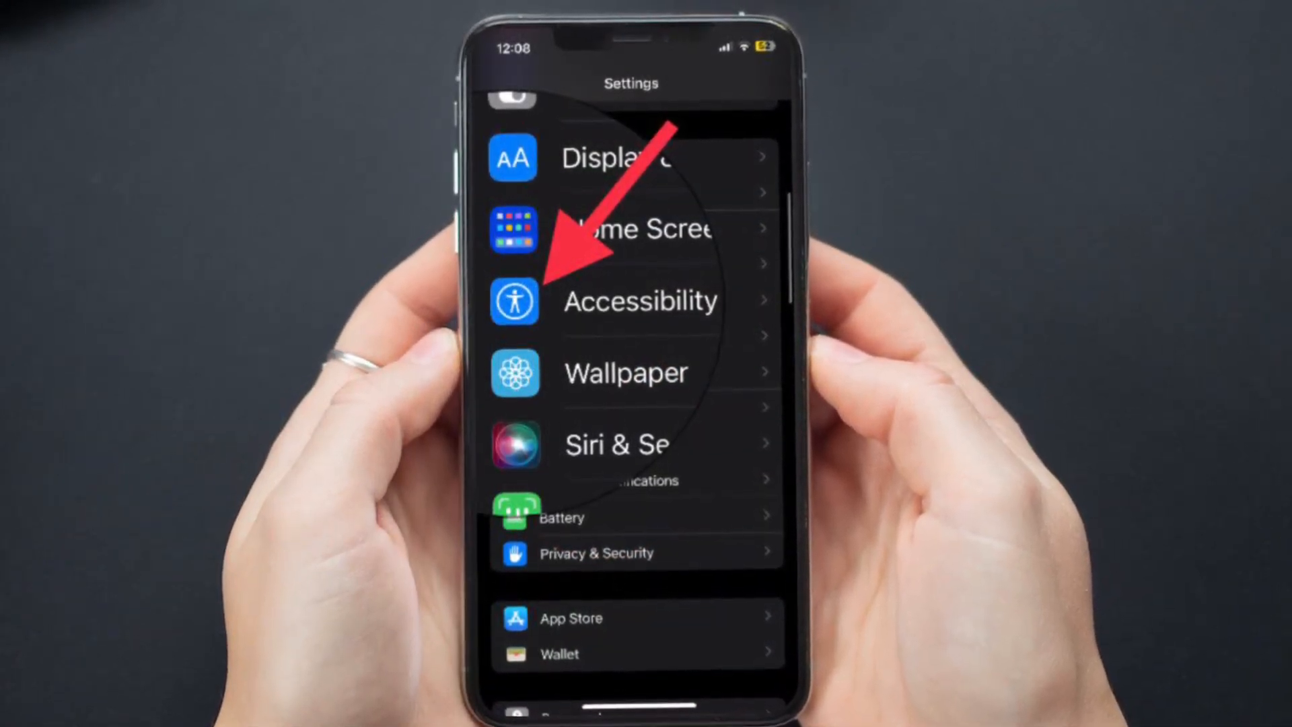
{"action": "left_click", "coordinate": [641, 301]}
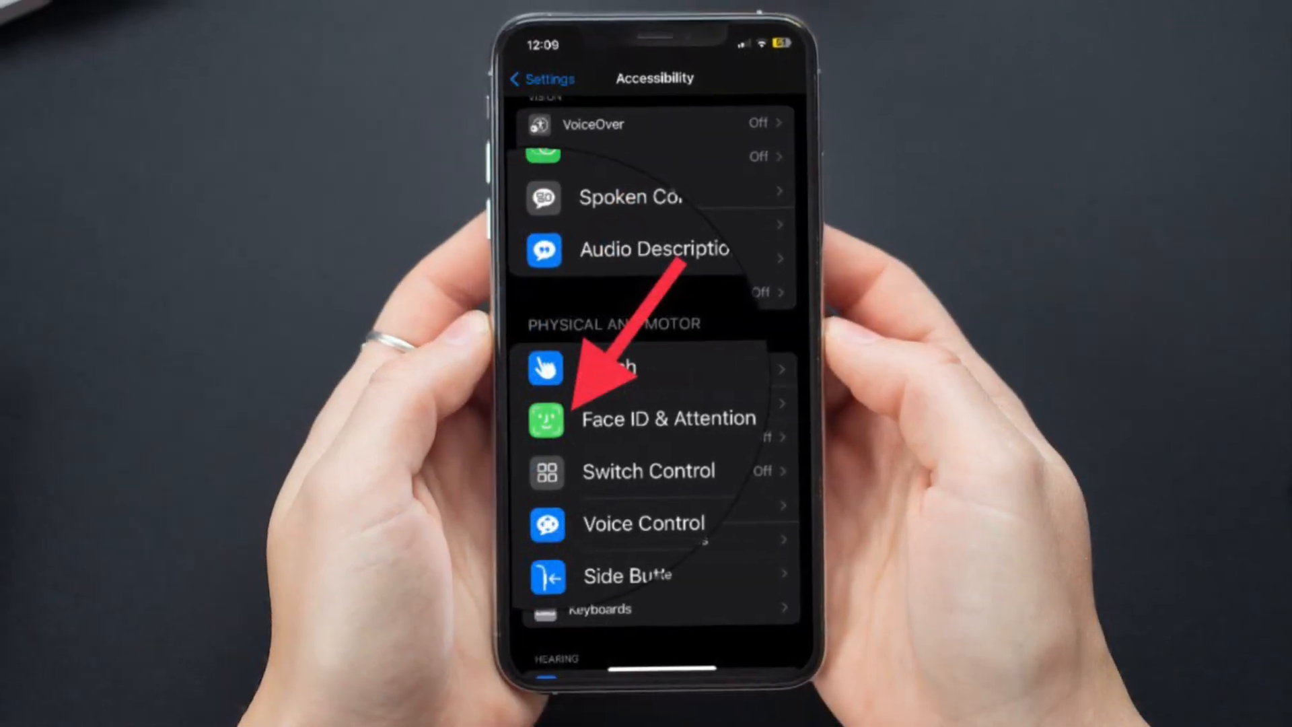
{"action": "left_click", "coordinate": [667, 418]}
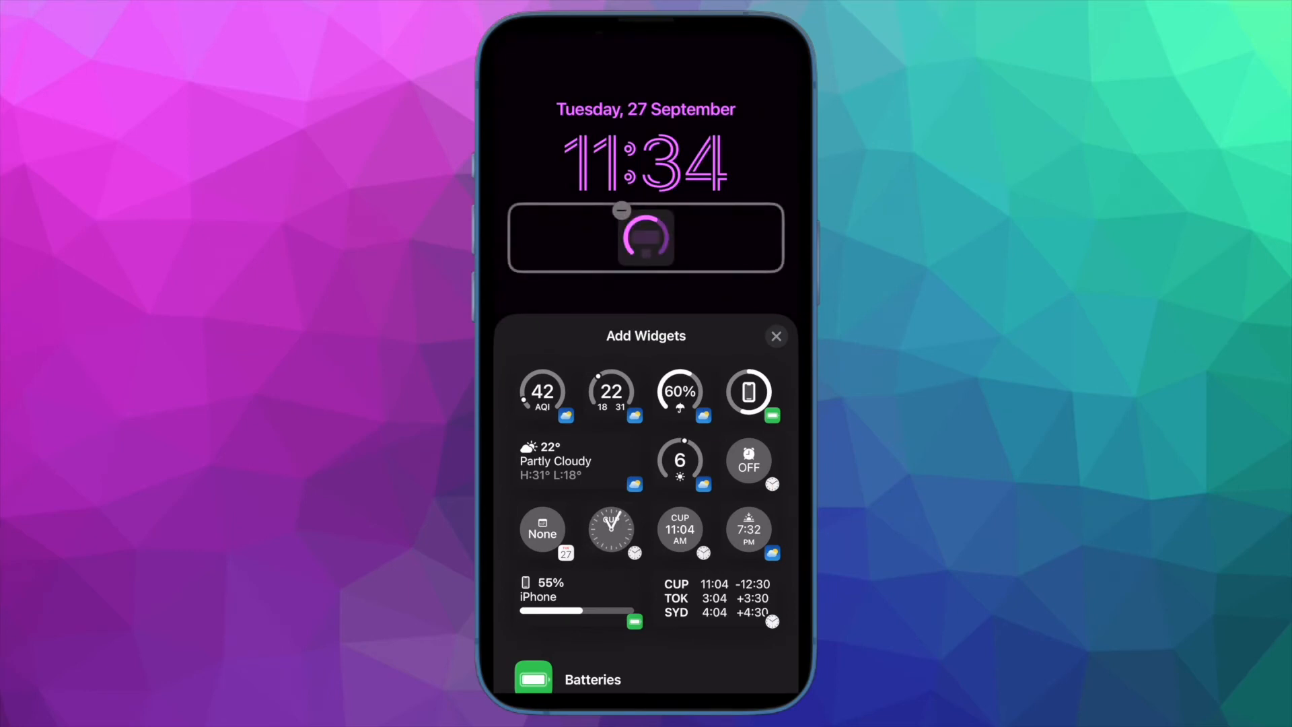
Add the Batteries Status and Cupertino City Digital clock widgets, then browse the Weather widgets.
{"action": "left_click", "coordinate": [592, 678]}
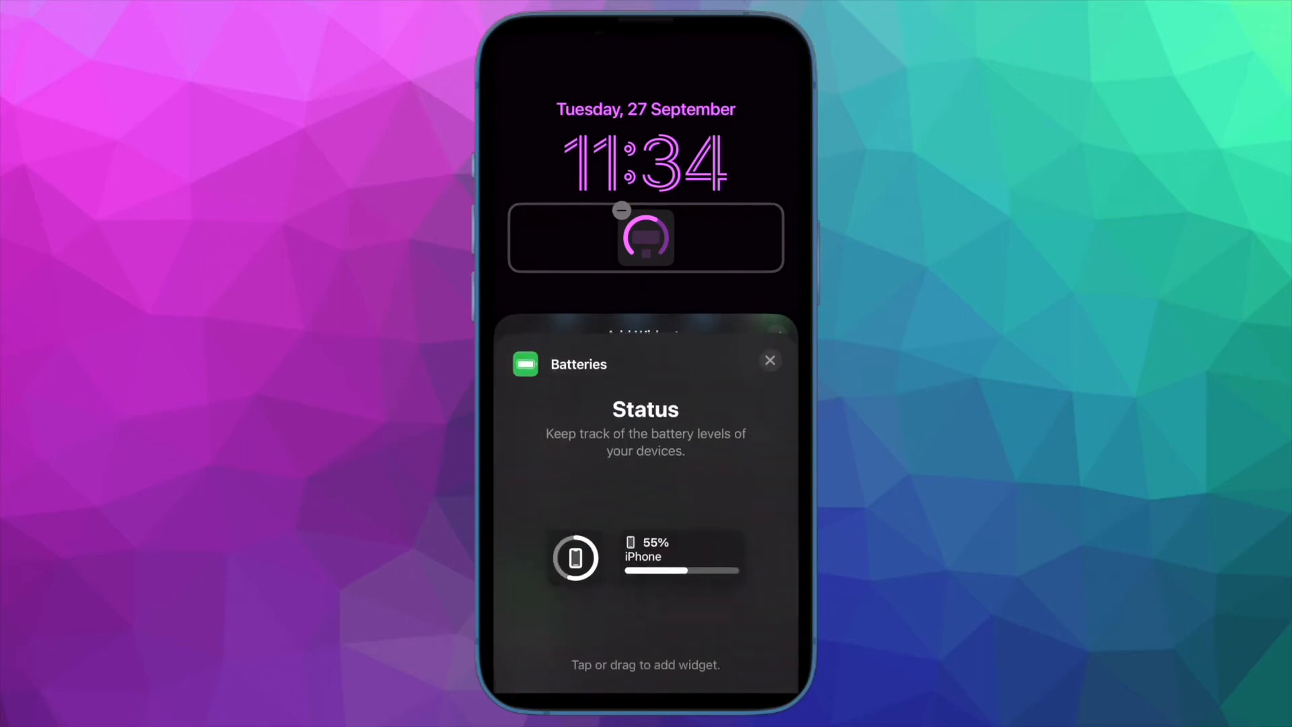
{"action": "left_click", "coordinate": [575, 557]}
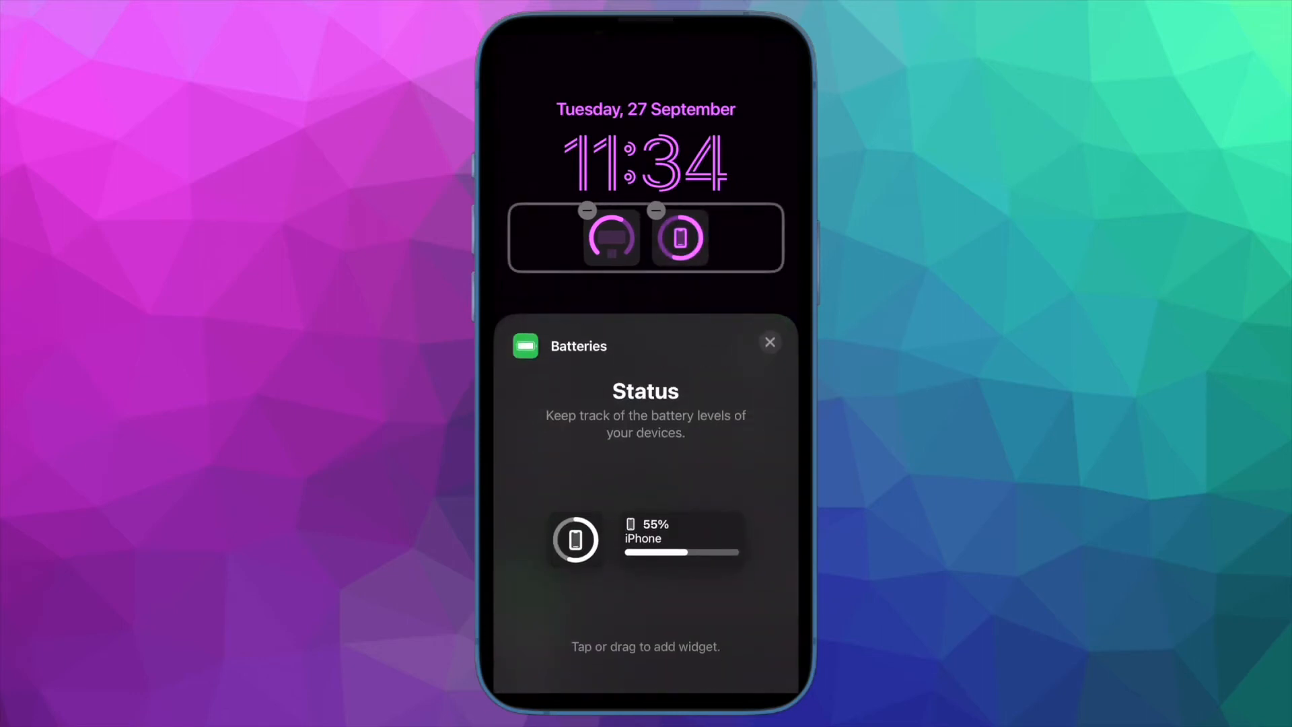
{"action": "left_click", "coordinate": [769, 342]}
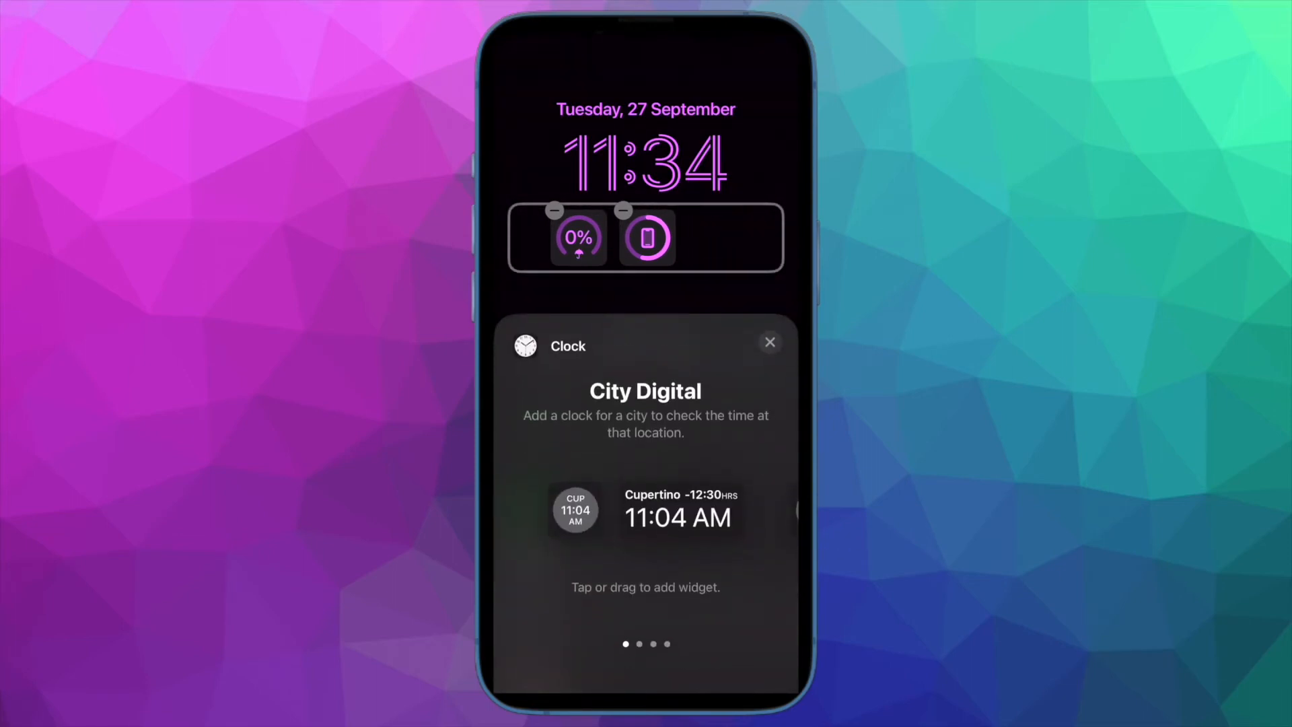
{"action": "left_click", "coordinate": [646, 510]}
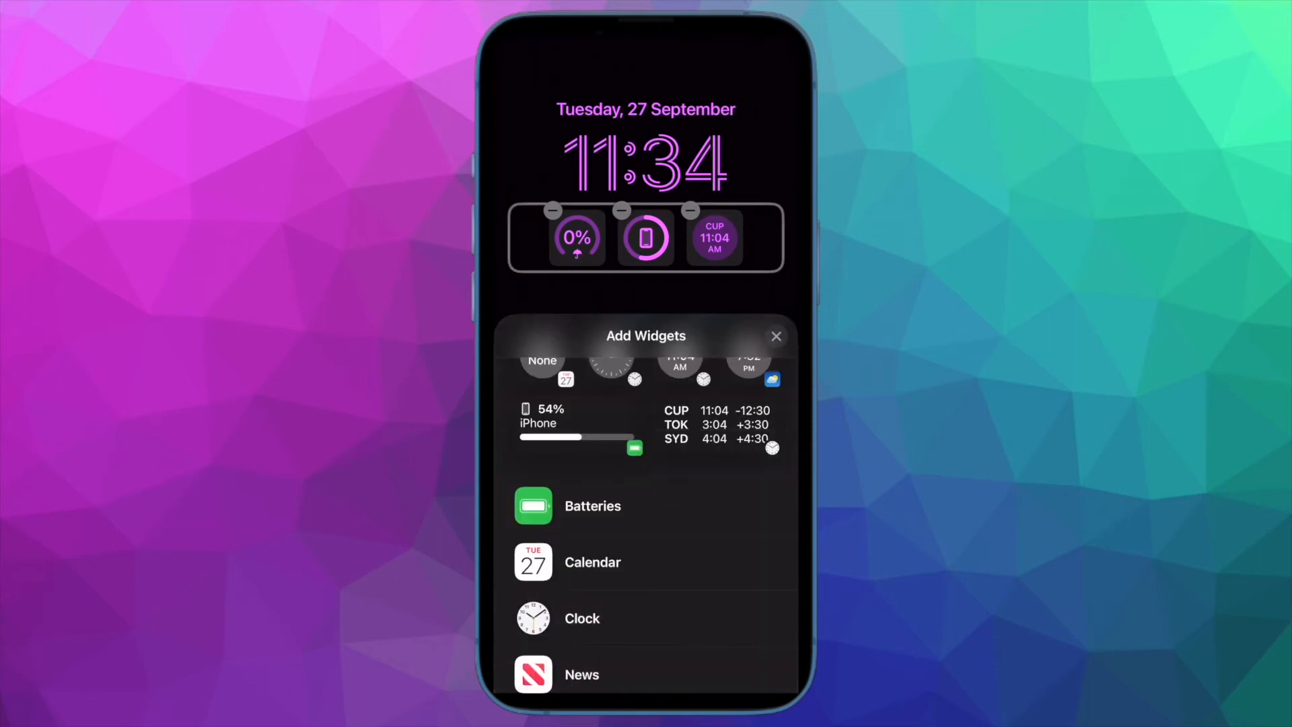
{"action": "scroll", "scroll_direction": "down", "scroll_amount": 3}
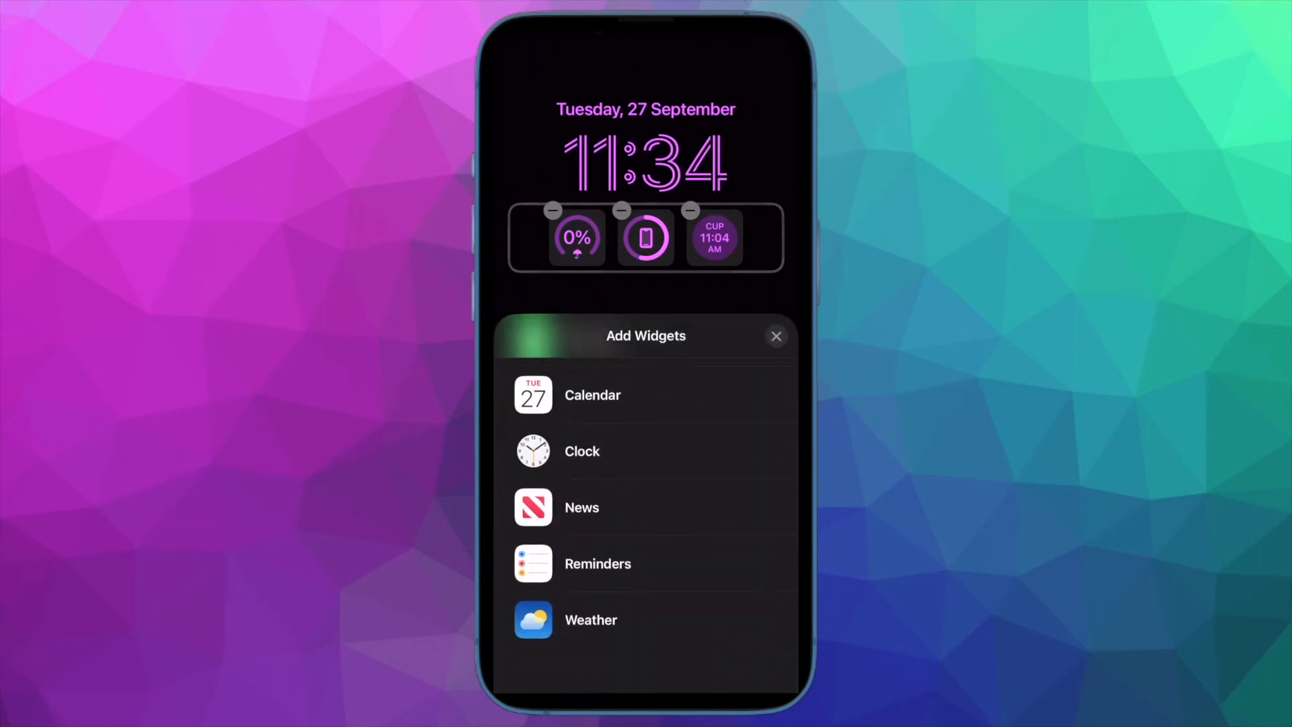
{"action": "left_click", "coordinate": [591, 619]}
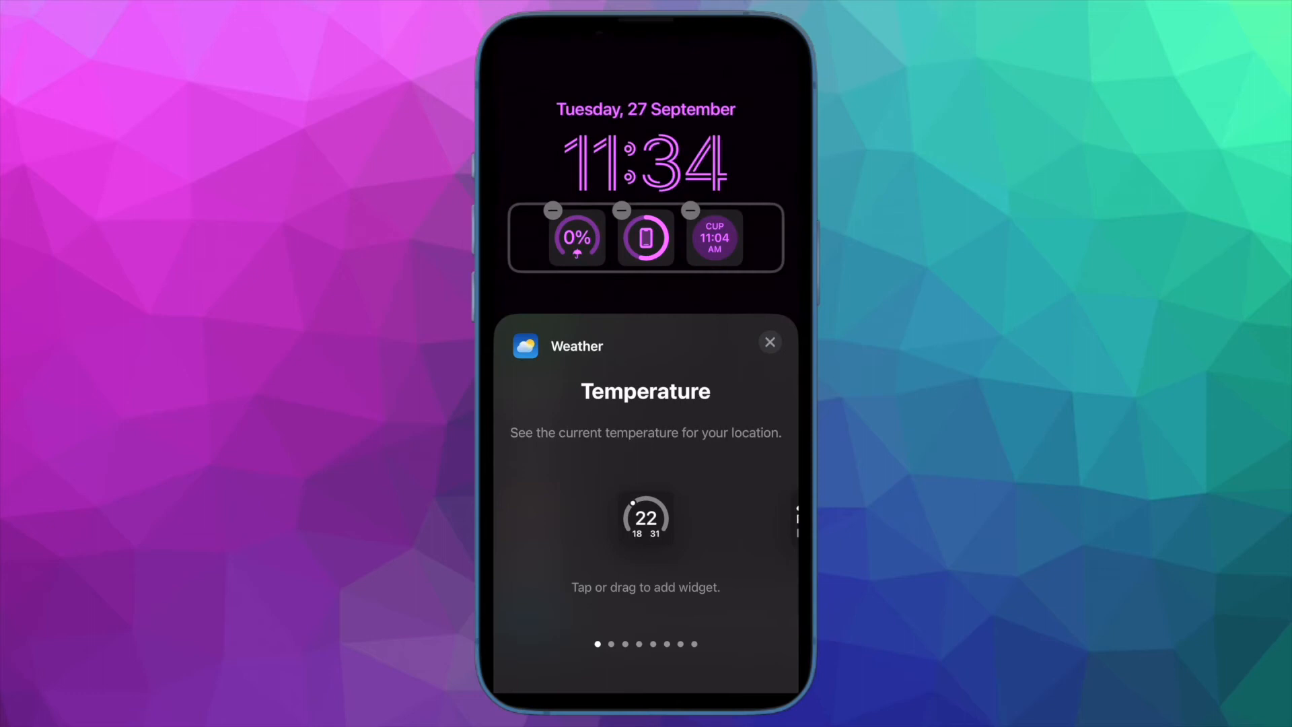
{"action": "scroll", "scroll_direction": "left", "scroll_amount": 3}
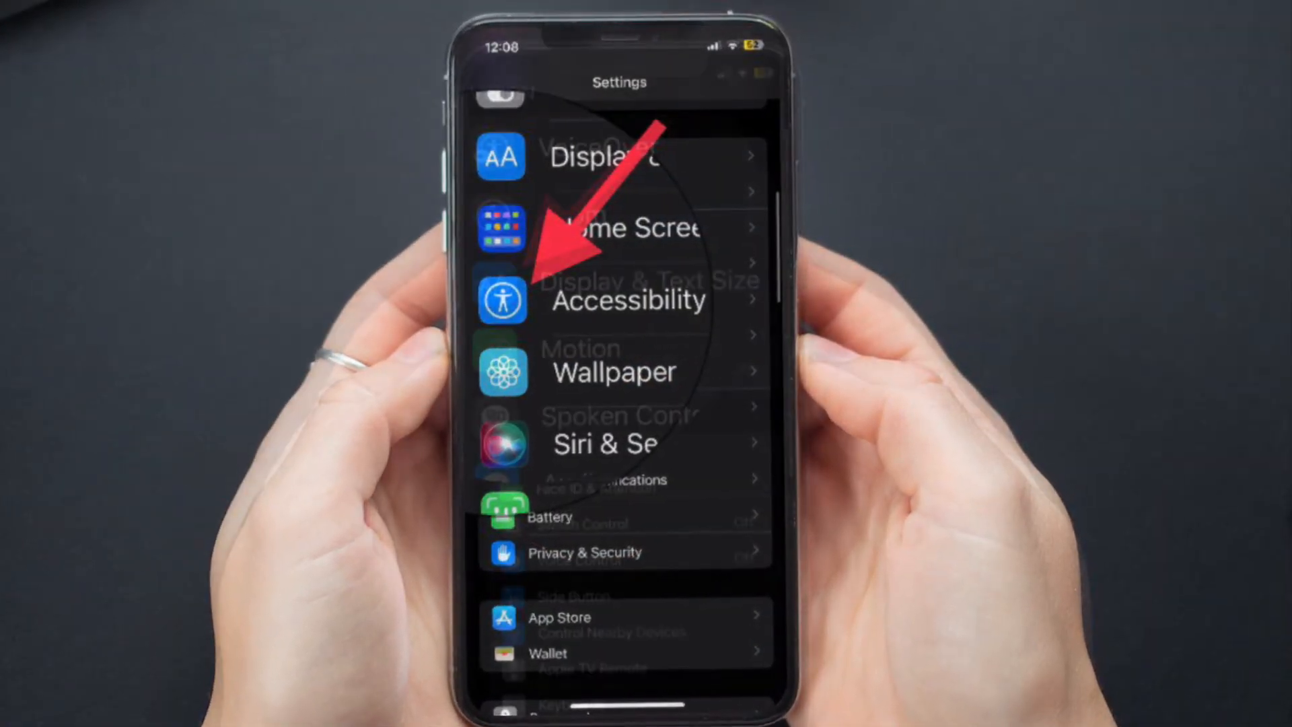
Go to Accessibility > Display & Text Size in Settings.
{"action": "left_click", "coordinate": [627, 301]}
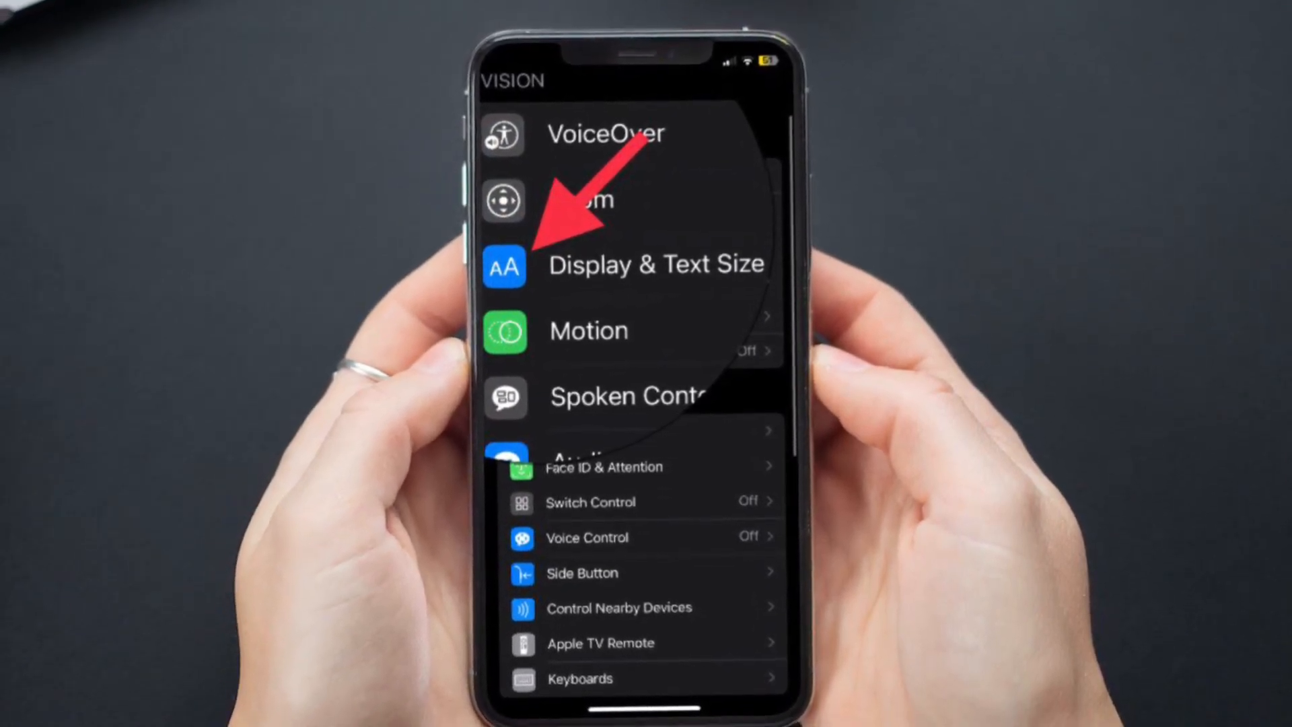
{"action": "left_click", "coordinate": [643, 264]}
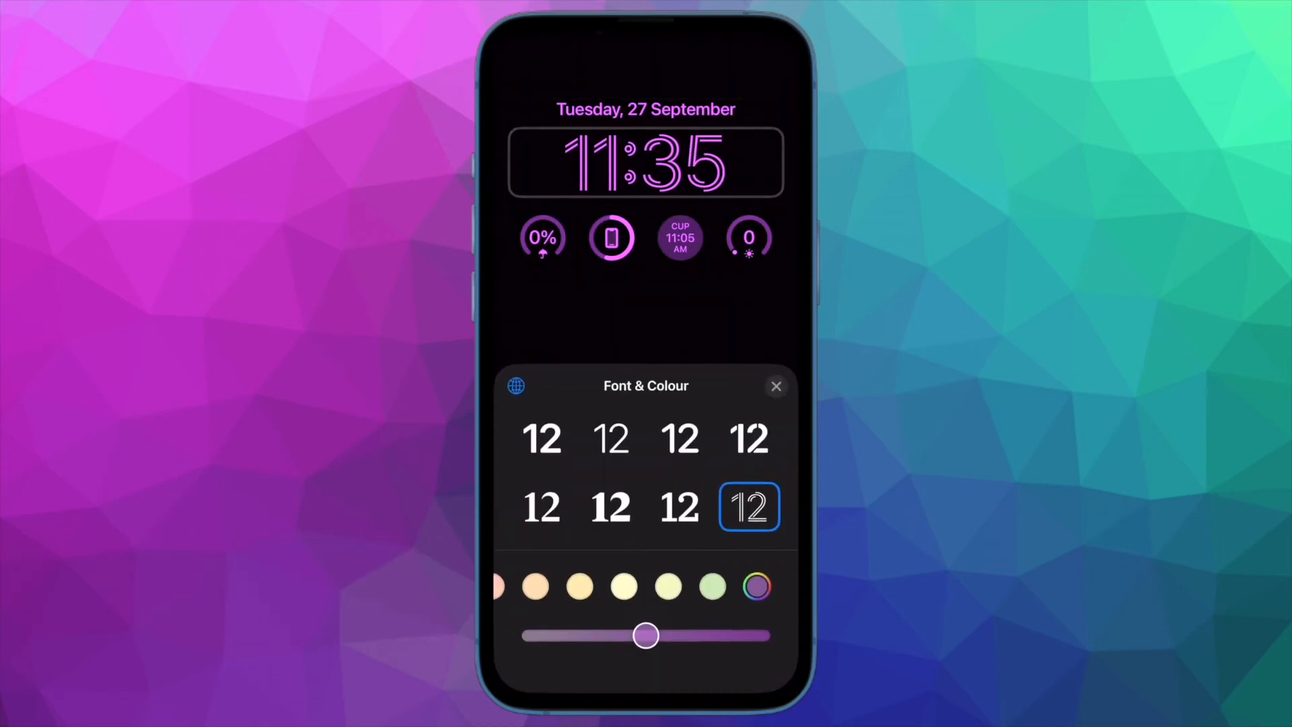
Try standard and Devanagari numerals on the clock, finishing with Arabic Indic.
{"action": "left_click", "coordinate": [515, 386]}
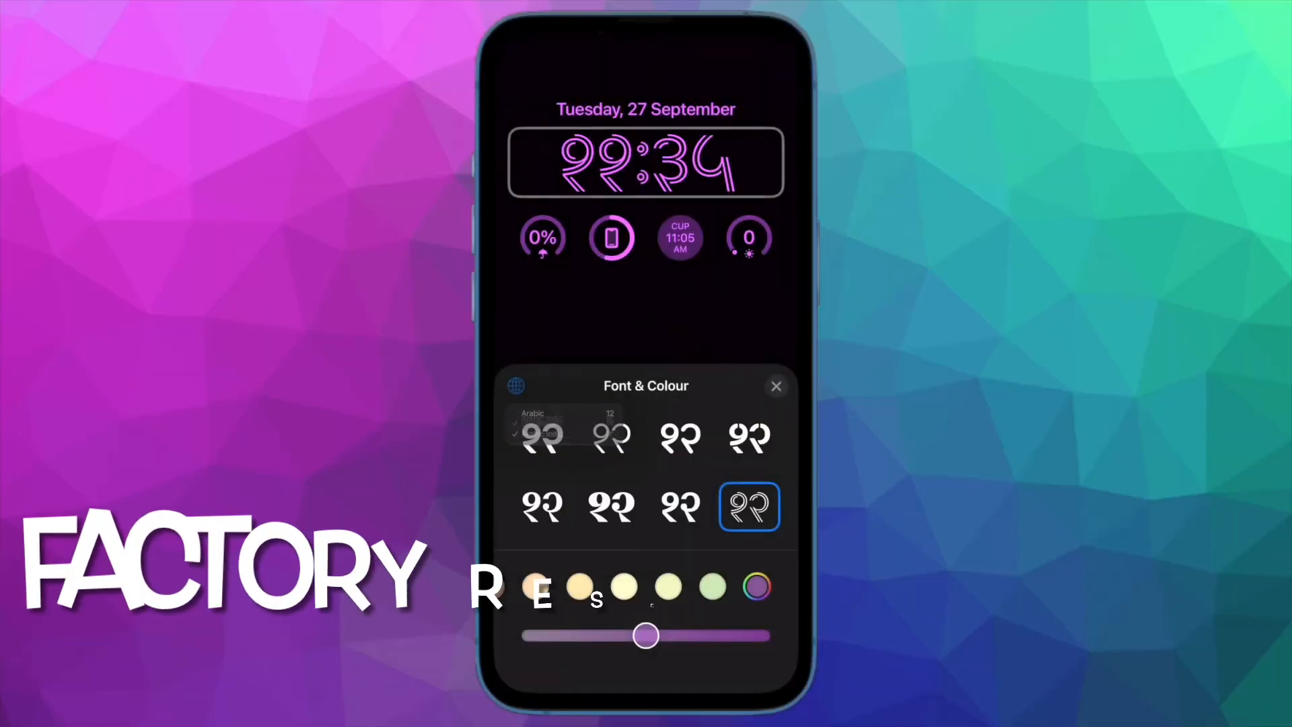
{"action": "left_click", "coordinate": [560, 412]}
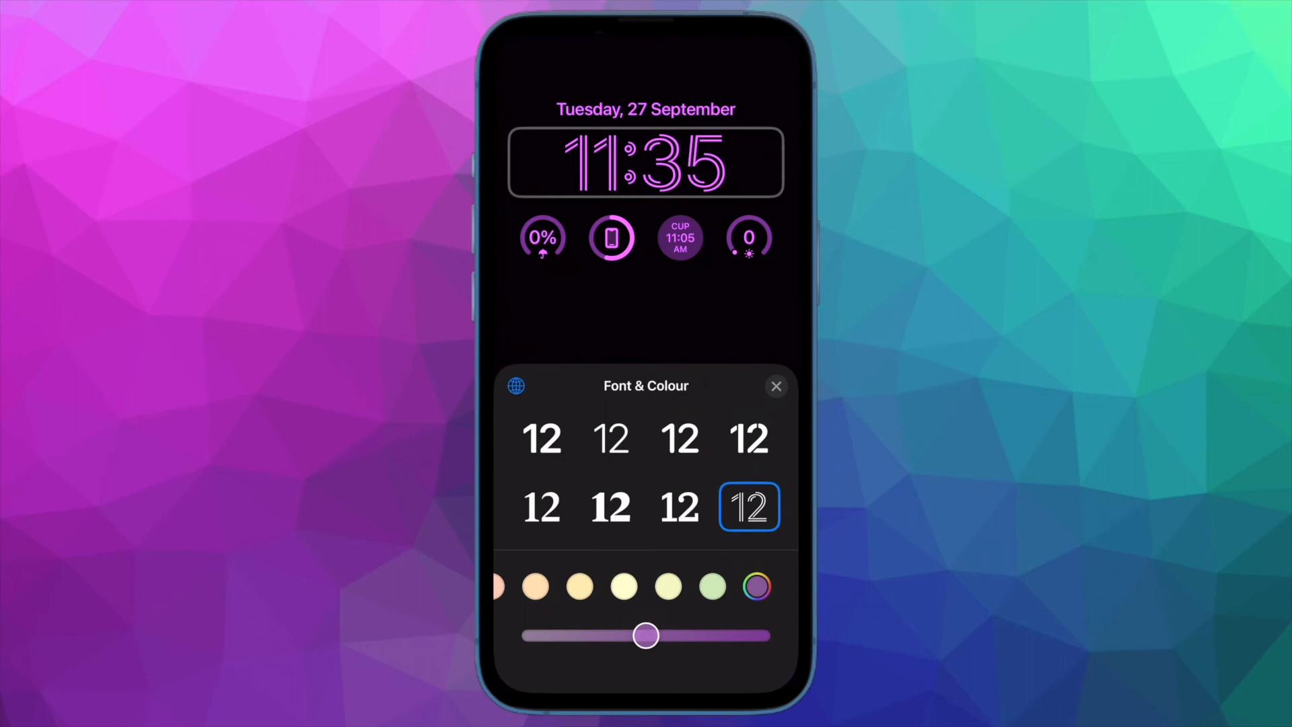
{"action": "left_click", "coordinate": [516, 385]}
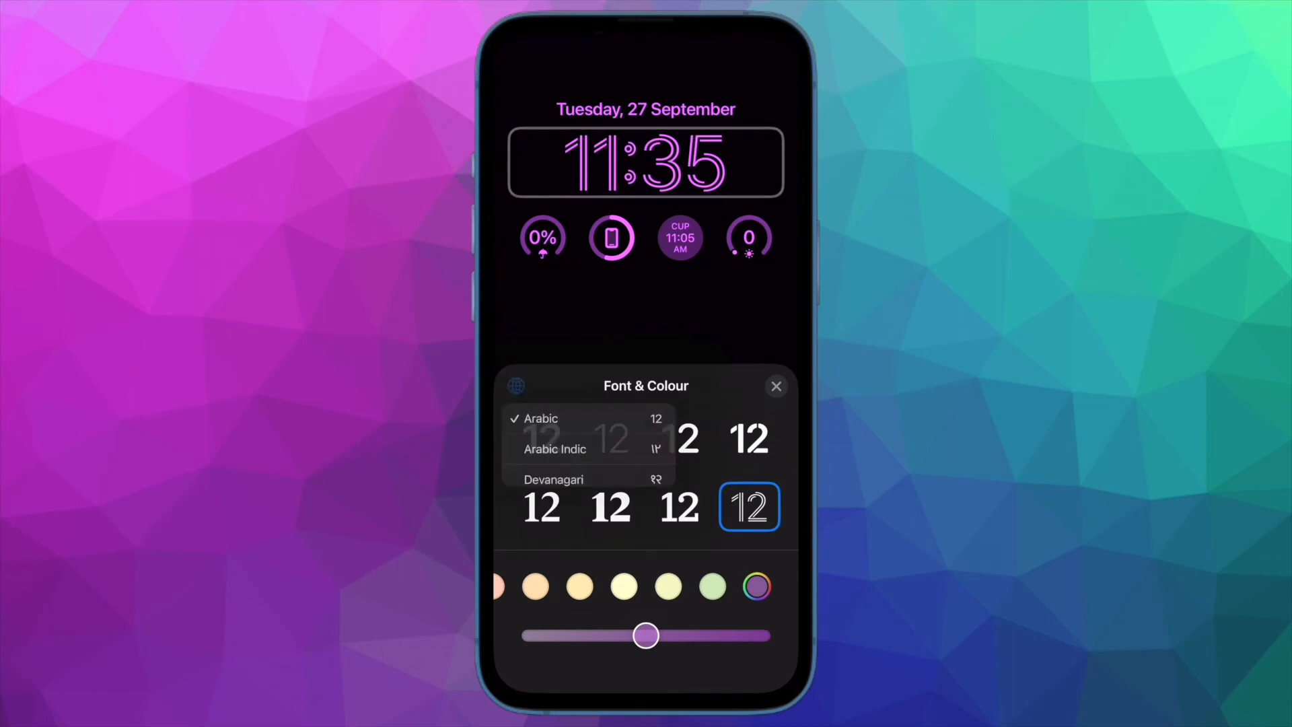
{"action": "left_click", "coordinate": [555, 449]}
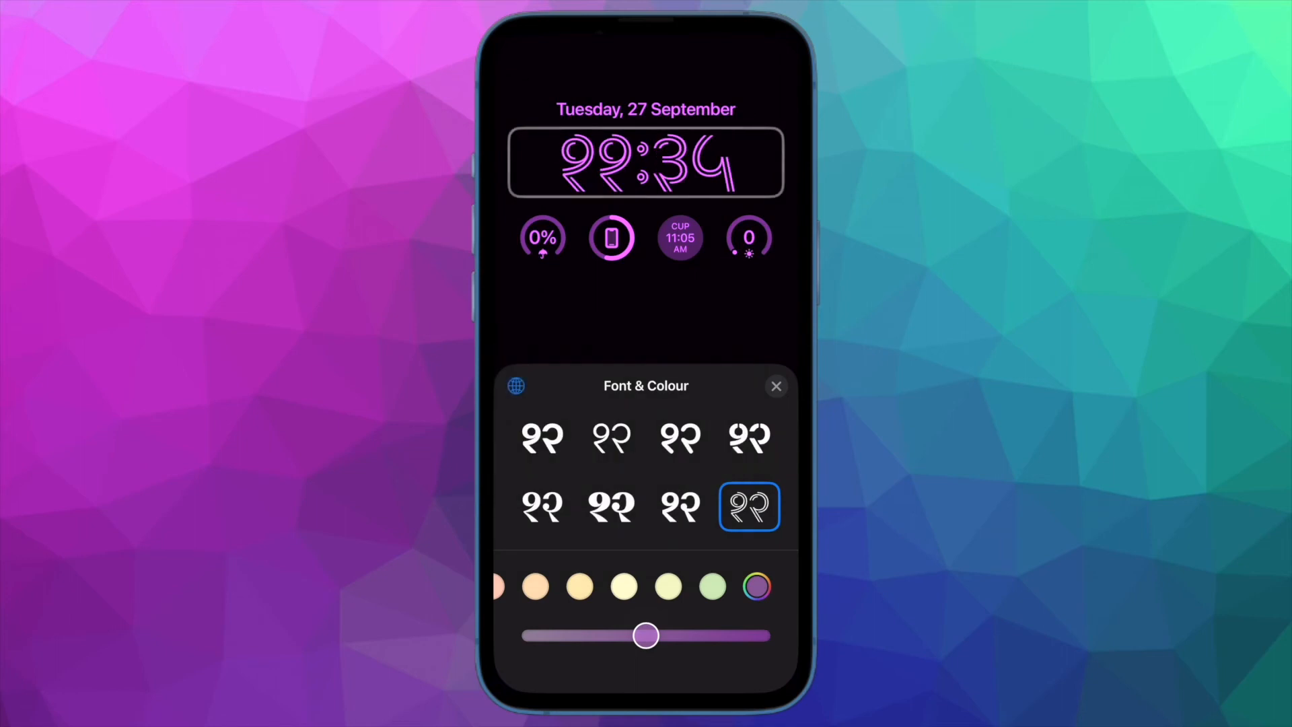
{"action": "left_click", "coordinate": [516, 386]}
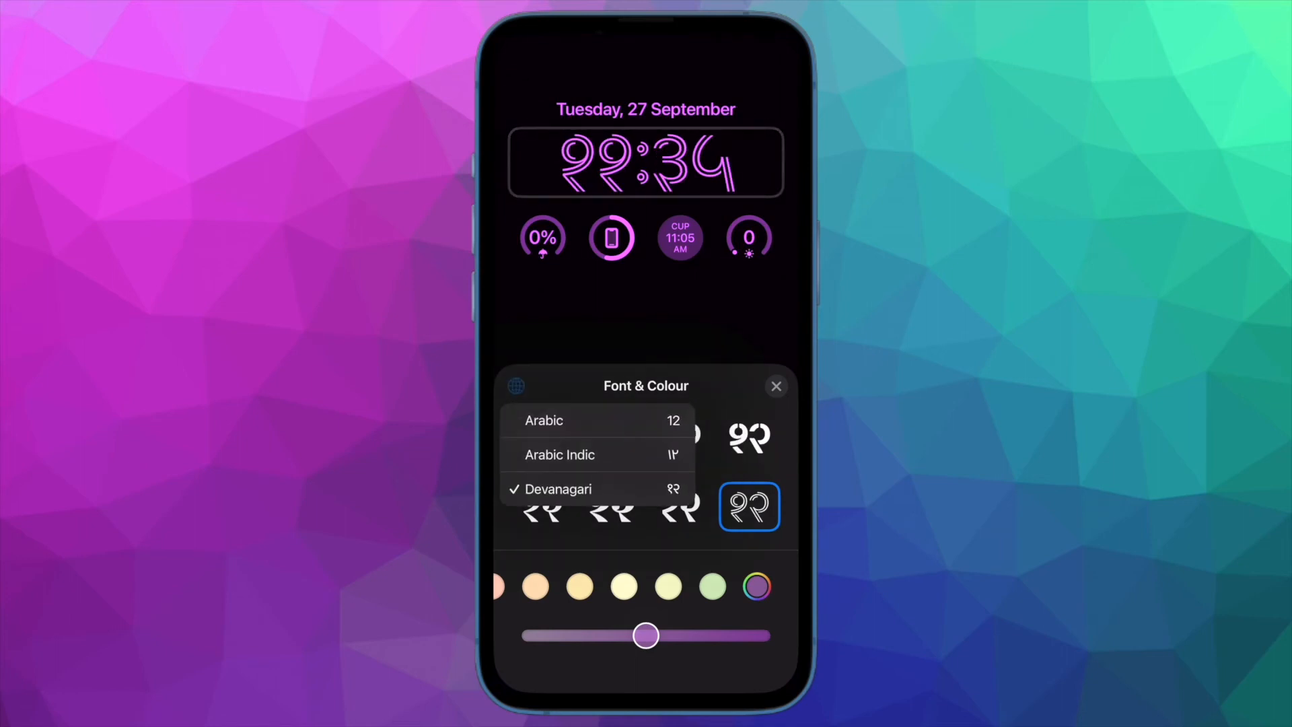
{"action": "left_click", "coordinate": [544, 420]}
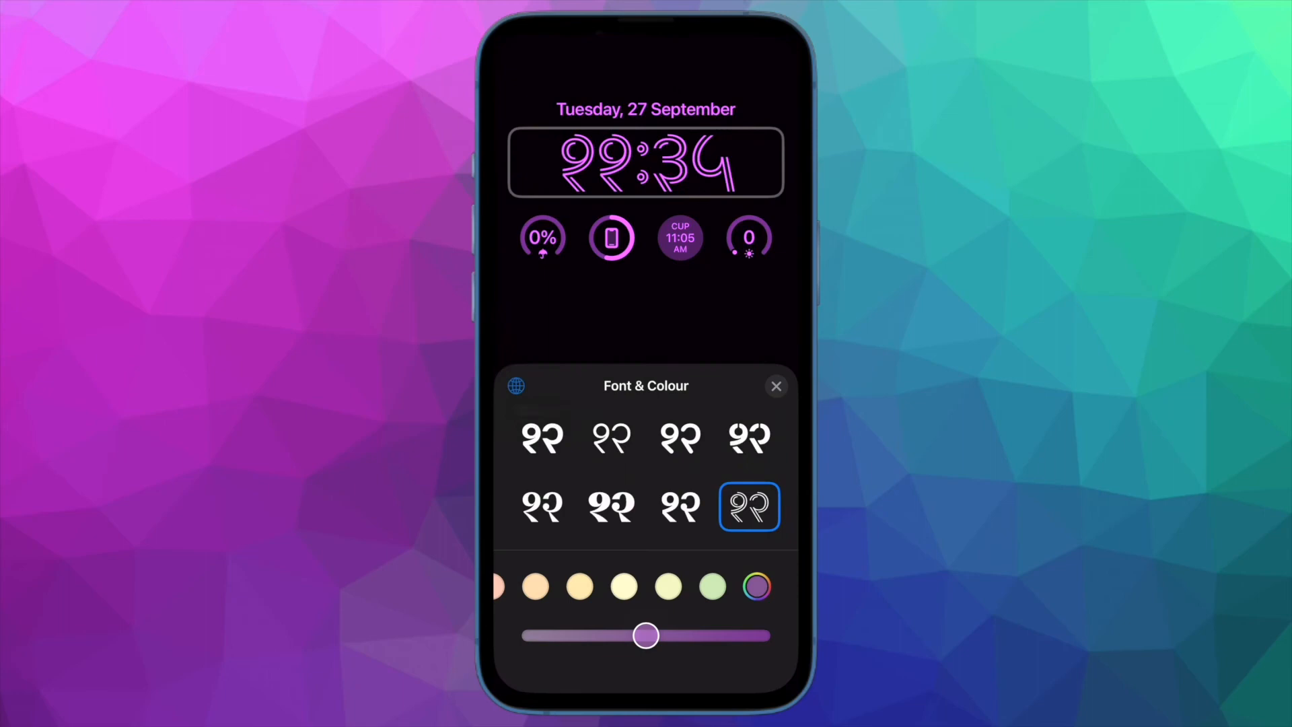
{"action": "left_click", "coordinate": [516, 385]}
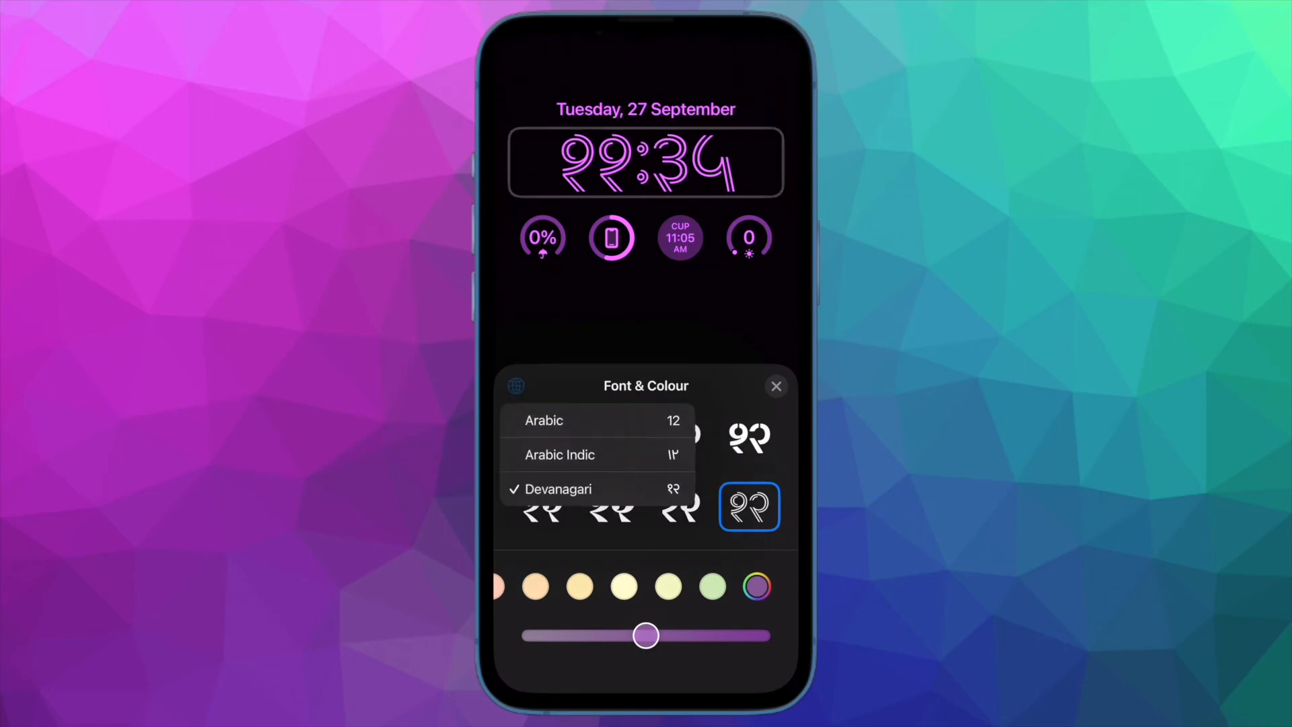
{"action": "left_click", "coordinate": [559, 454]}
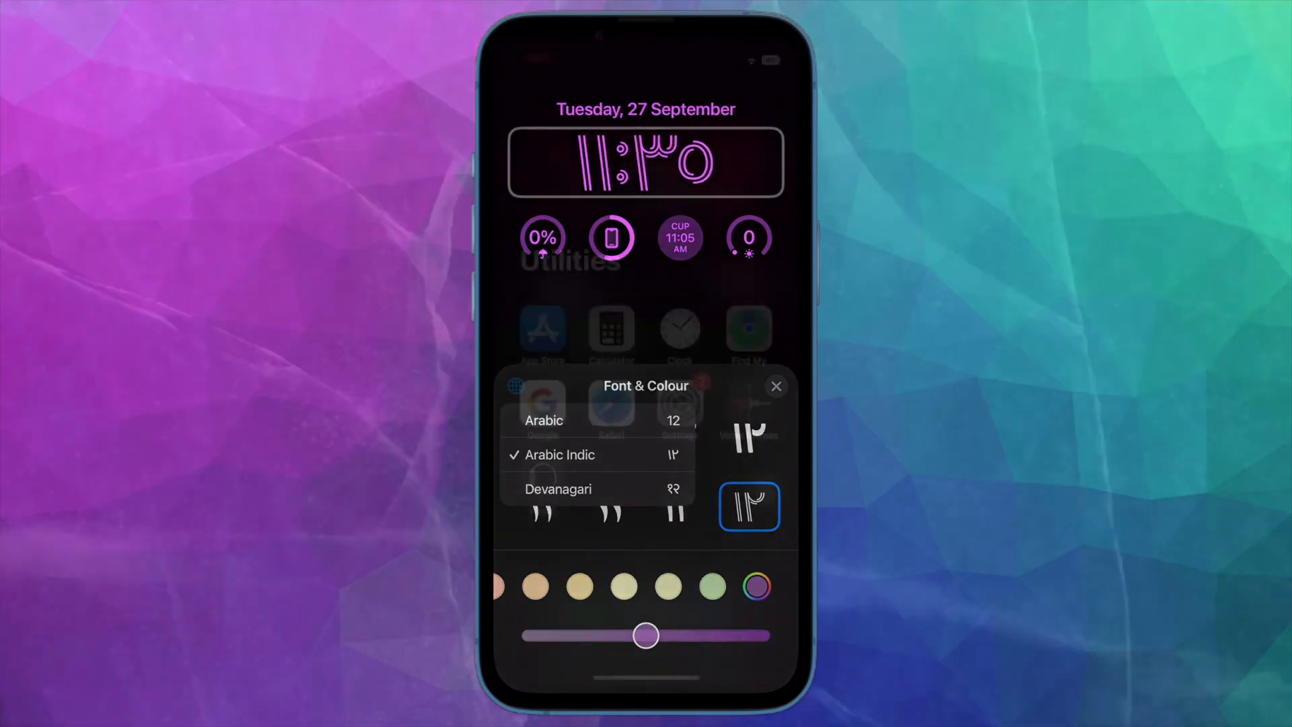
{"action": "left_click", "coordinate": [774, 385]}
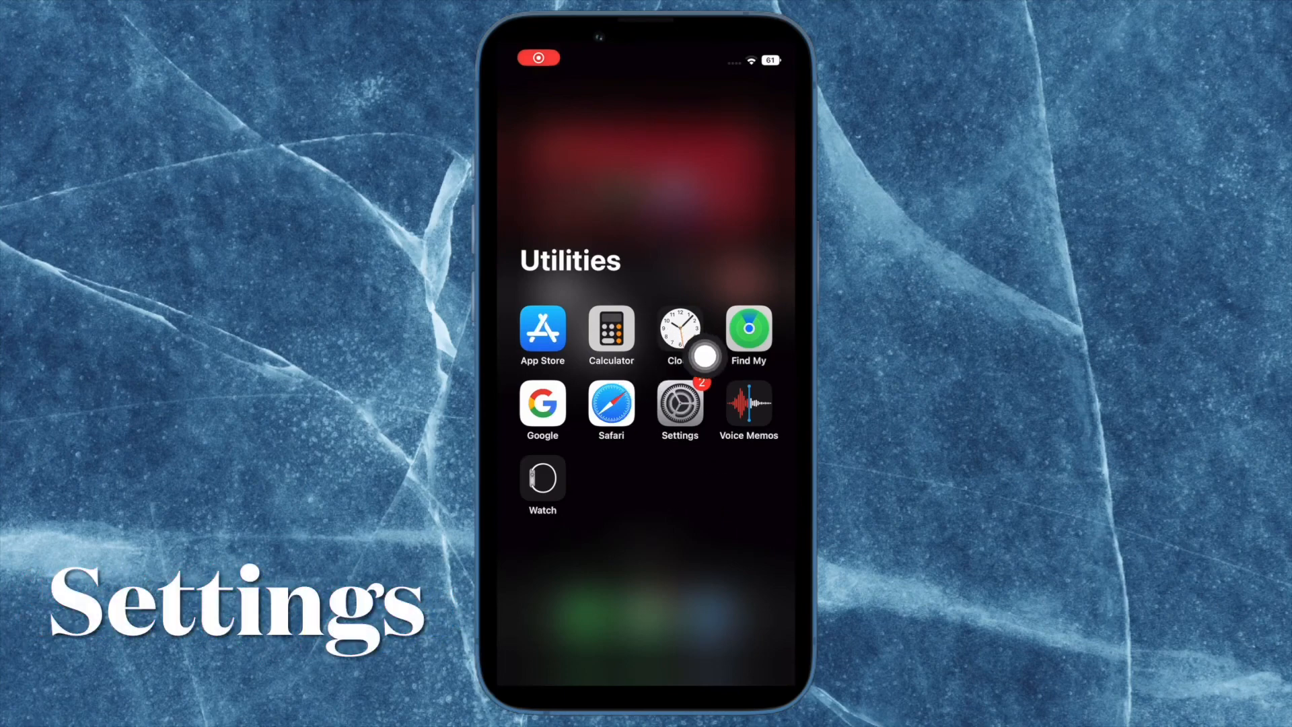
Go to General > Transfer or Reset iPhone and bring up the Reset options.
{"action": "left_click", "coordinate": [679, 404]}
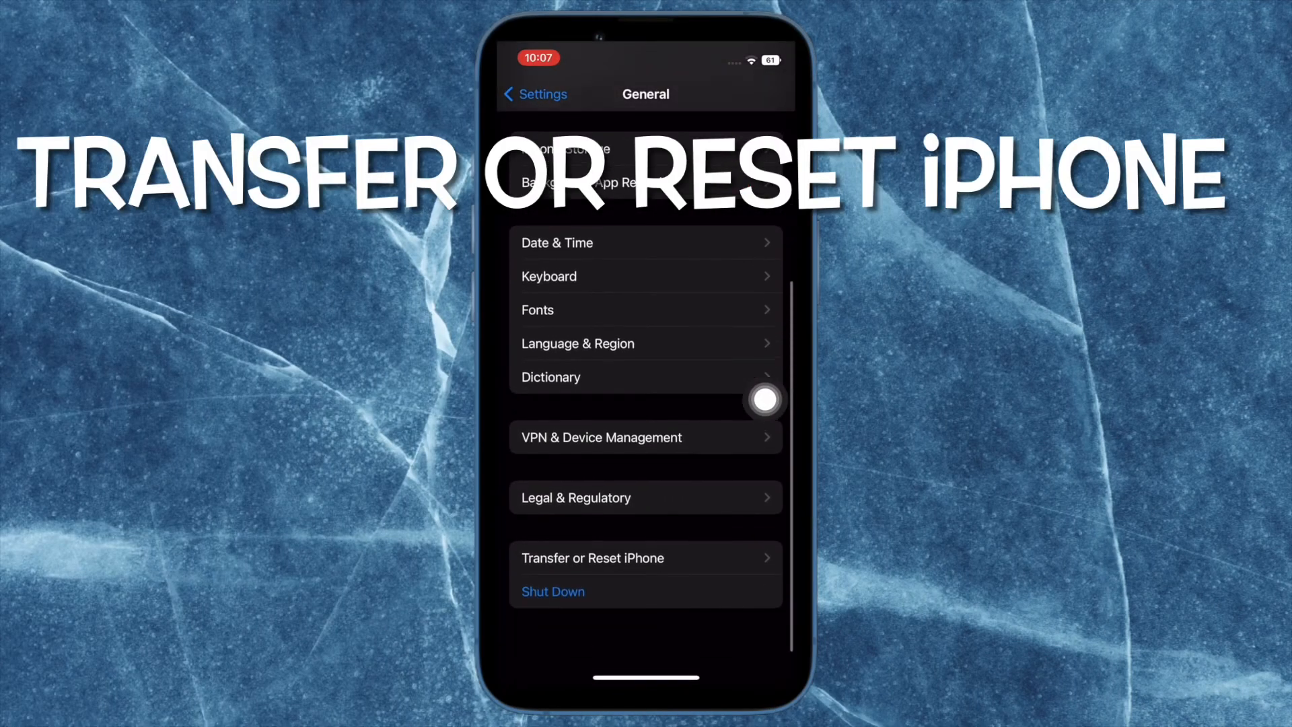
{"action": "left_click", "coordinate": [591, 558]}
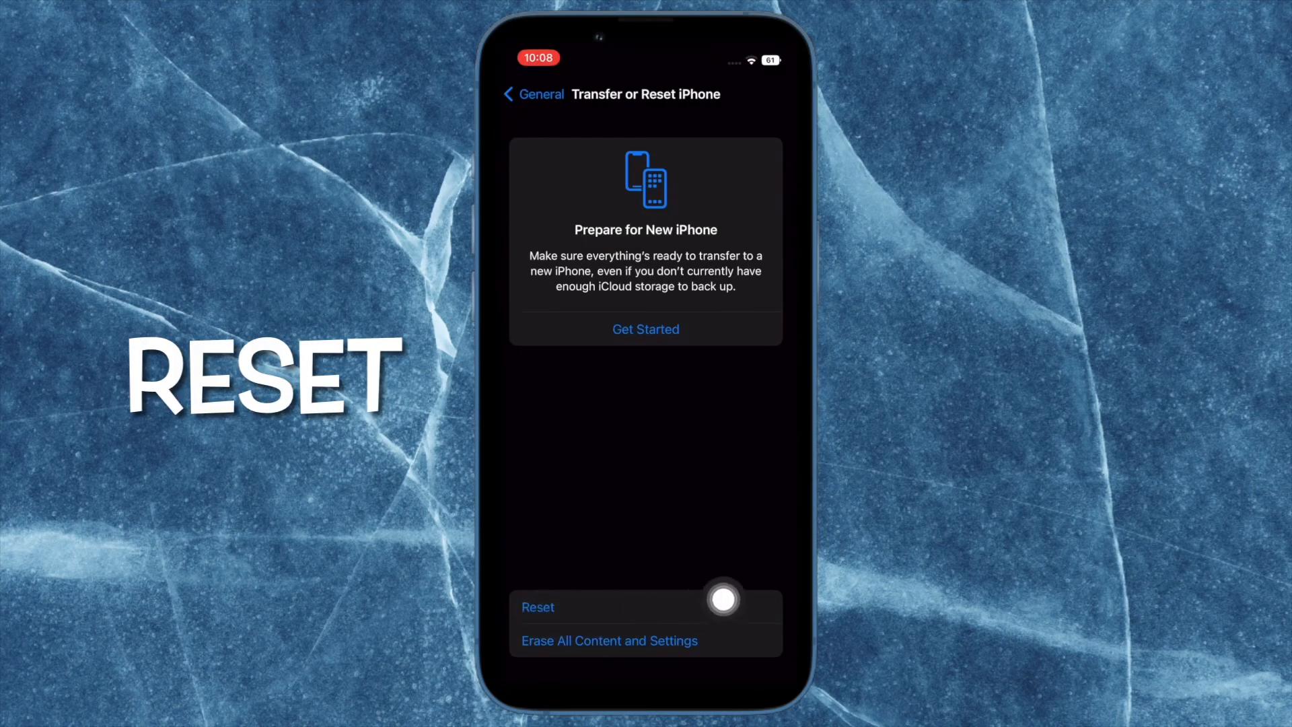
{"action": "left_click", "coordinate": [537, 607]}
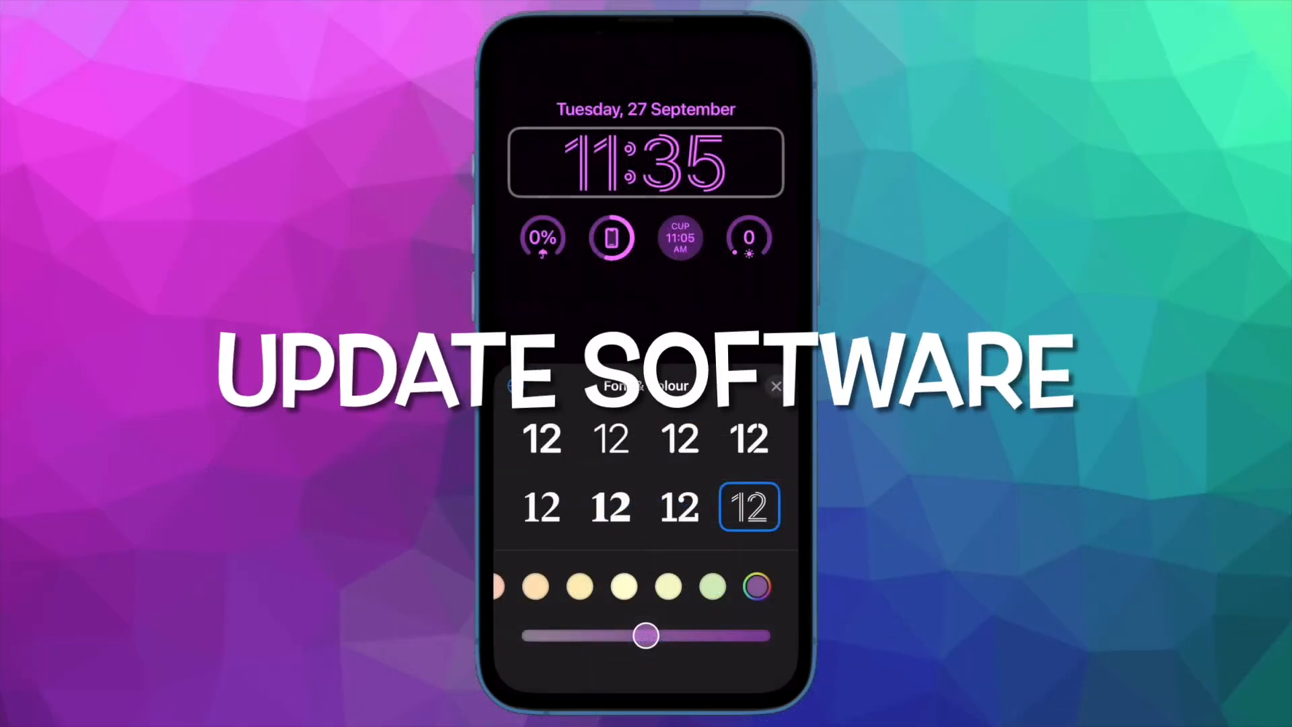
Drag the colour slider left, then slightly right, to readjust the purple clock shade.
{"action": "left_click_drag", "start_coordinate": [645, 635], "coordinate": [534, 634]}
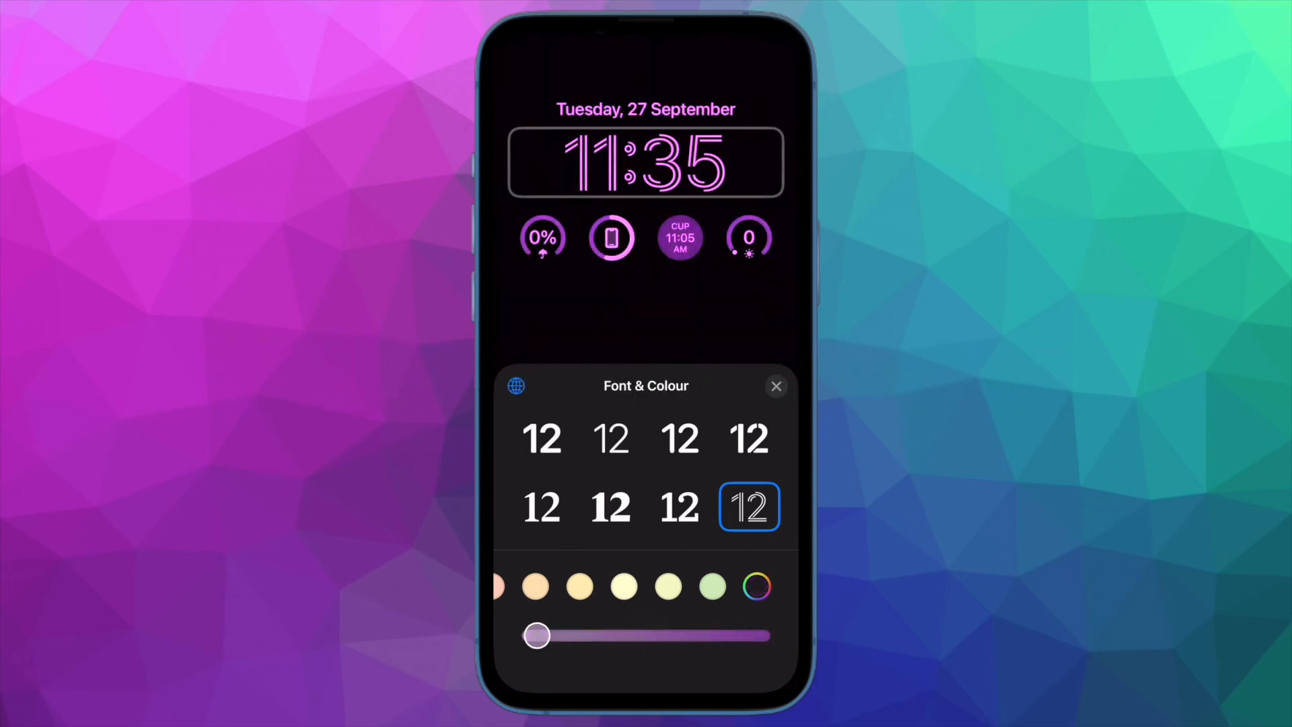
{"action": "left_click_drag", "start_coordinate": [536, 636], "coordinate": [558, 635]}
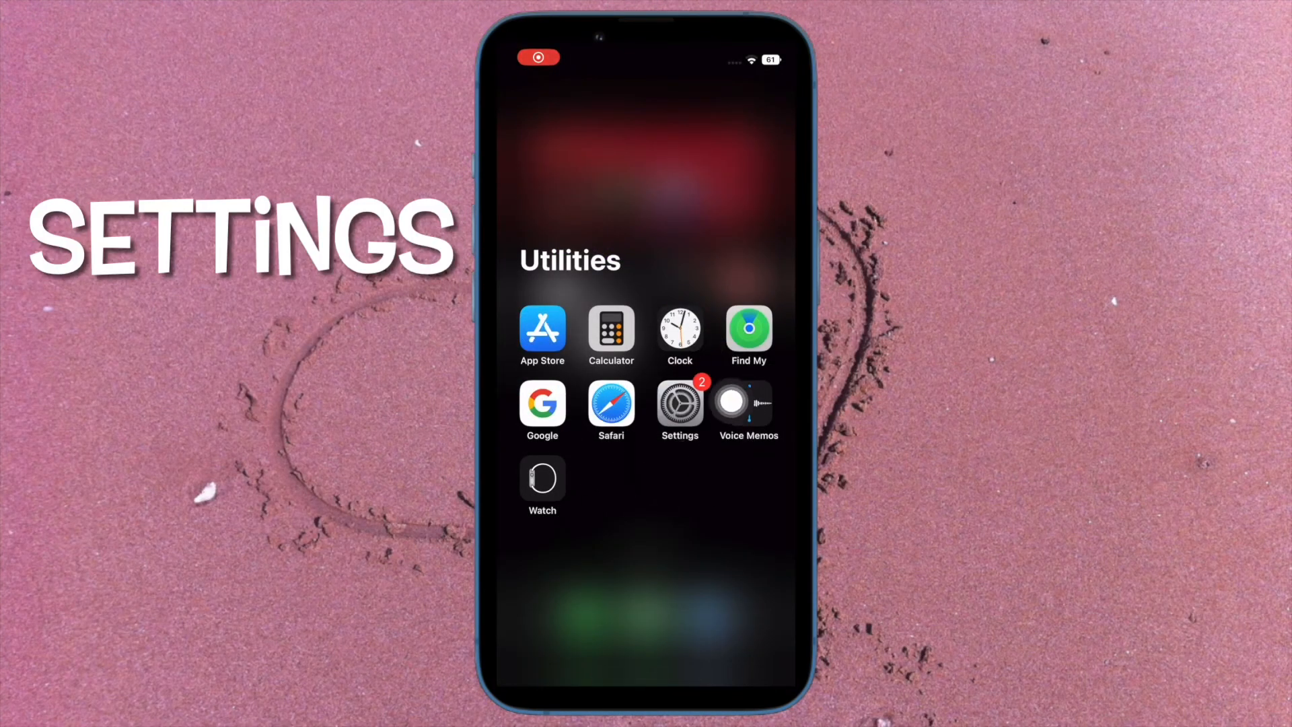
Open Settings and go into General toward Software Update.
{"action": "left_click", "coordinate": [679, 403]}
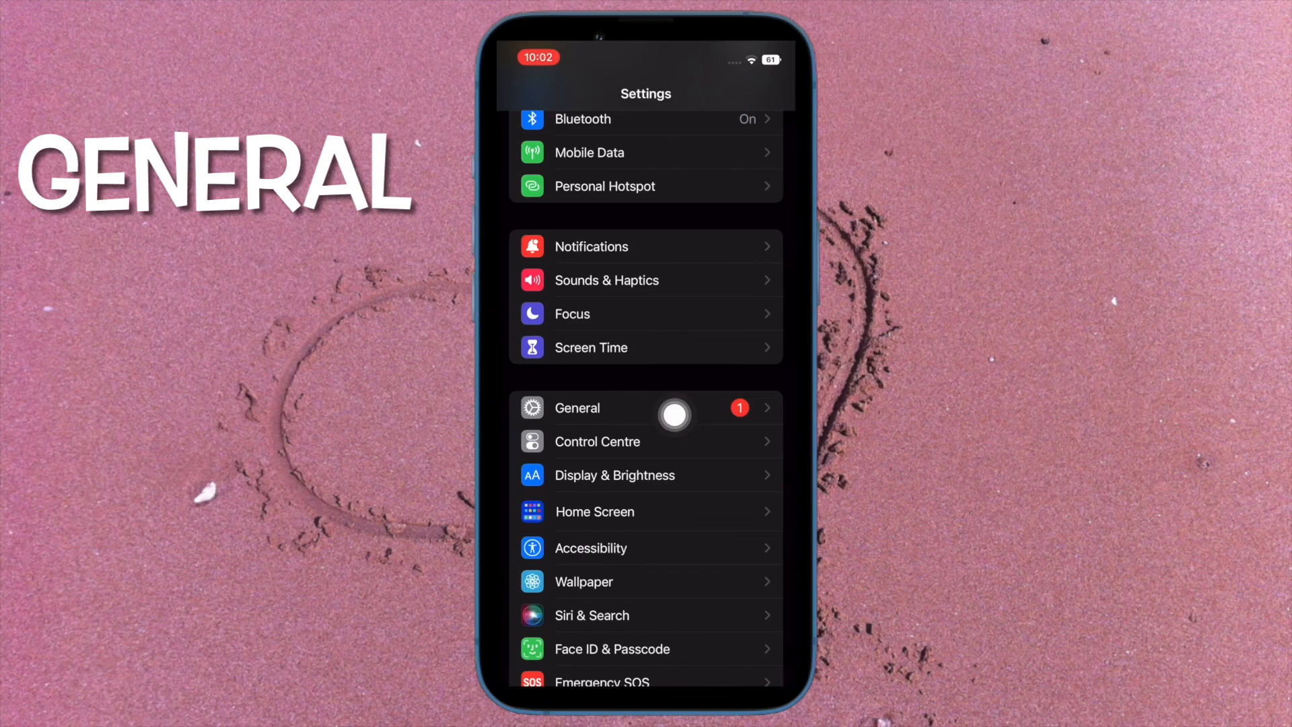
{"action": "left_click", "coordinate": [577, 407]}
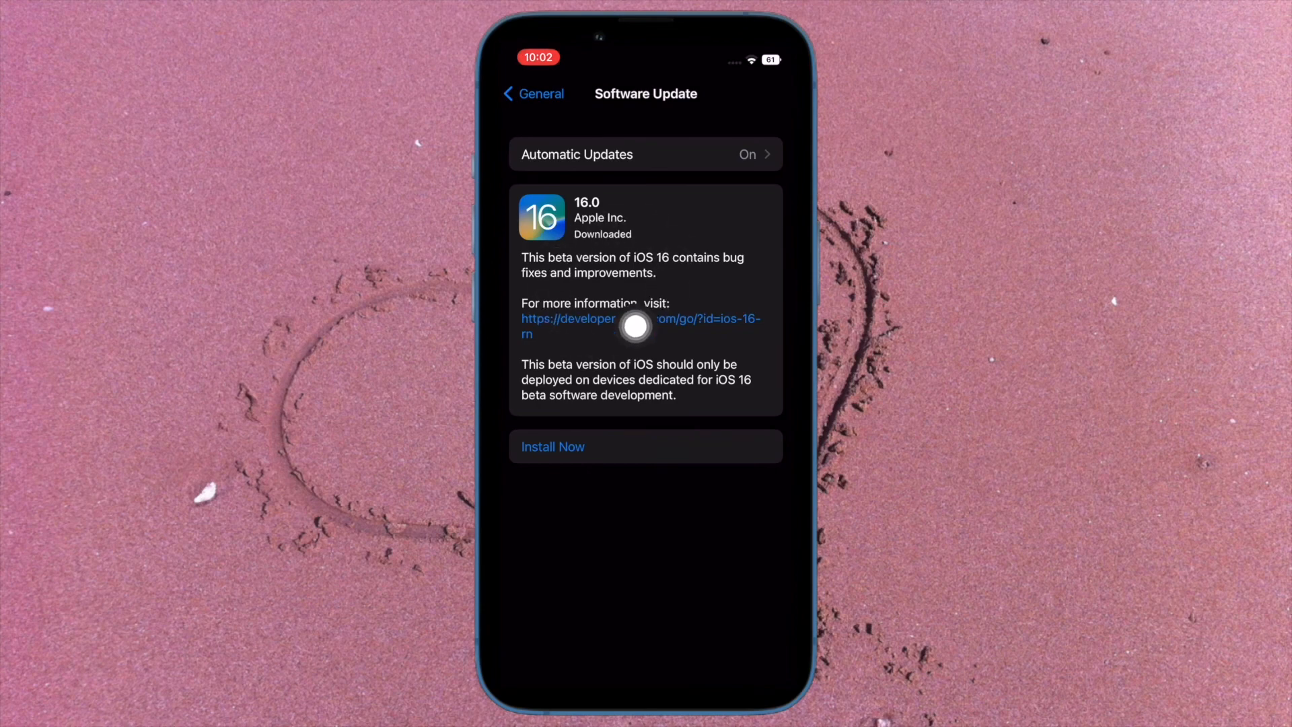
{"action": "mouse_move", "coordinate": [651, 265]}
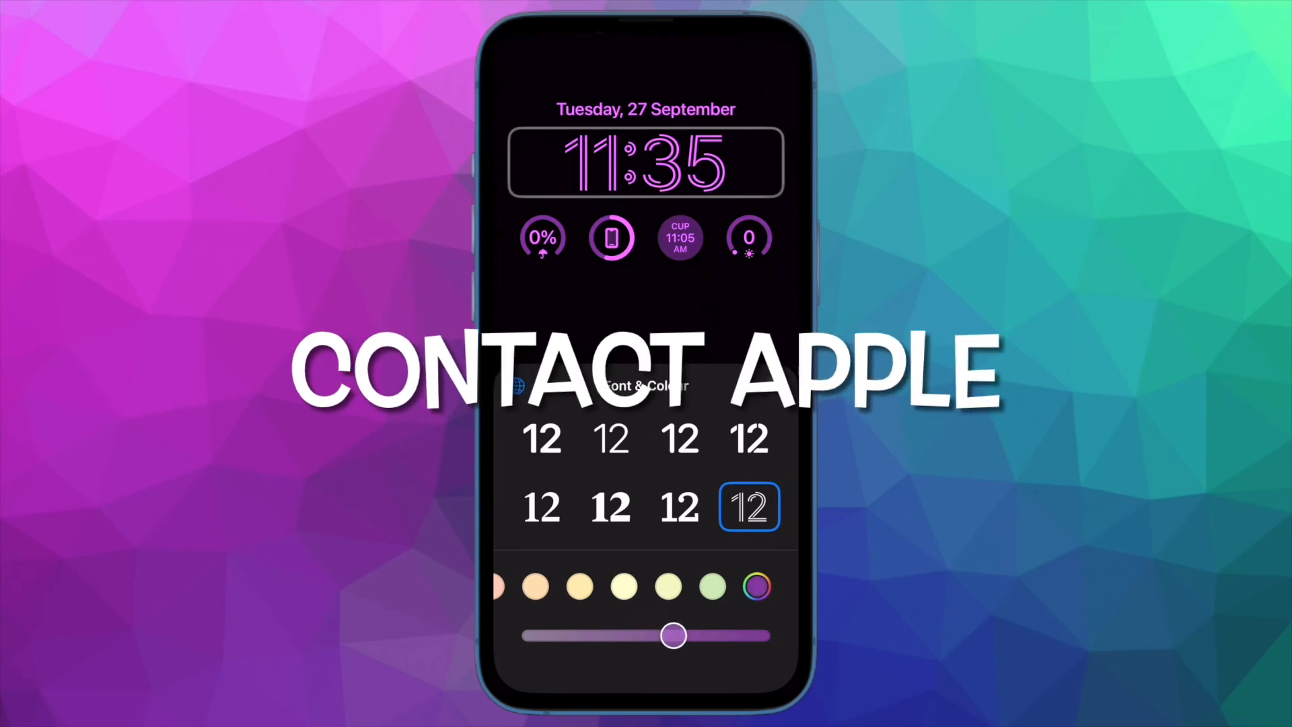
Try green, yellow, orange, purple, coral red and peach orange clock colours.
{"action": "left_click", "coordinate": [711, 586]}
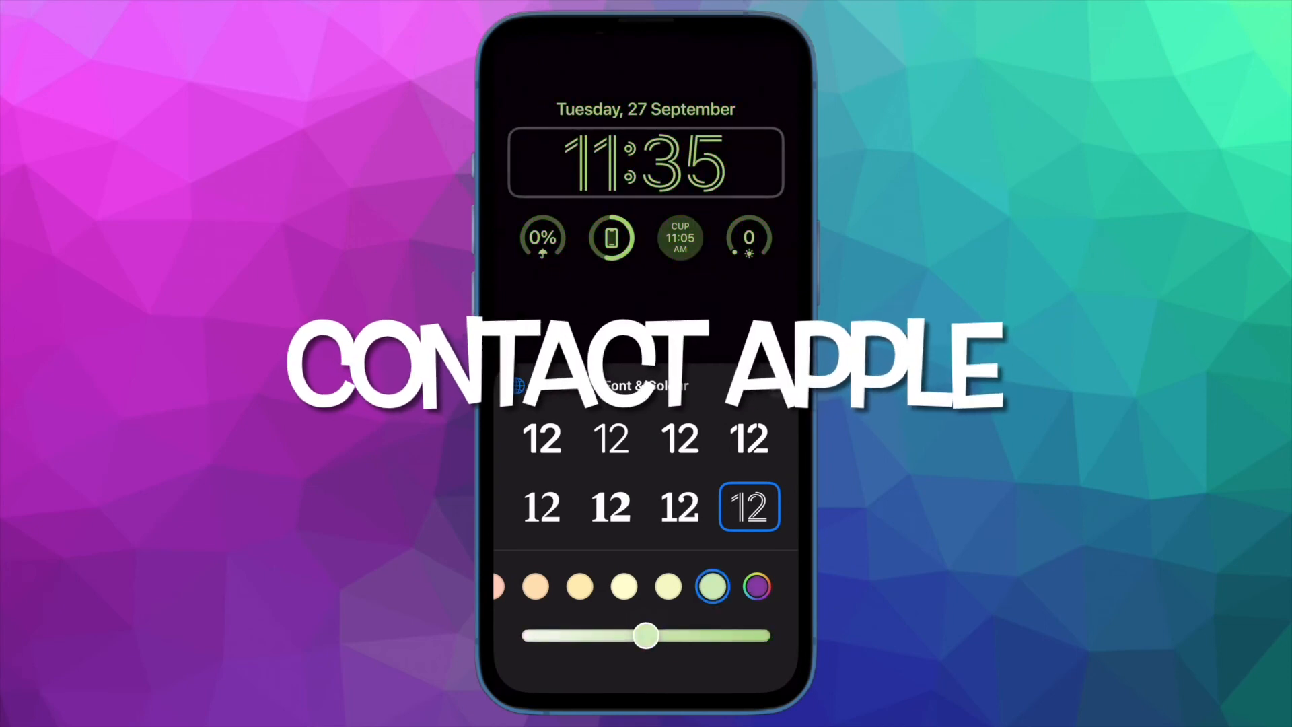
{"action": "left_click", "coordinate": [624, 586]}
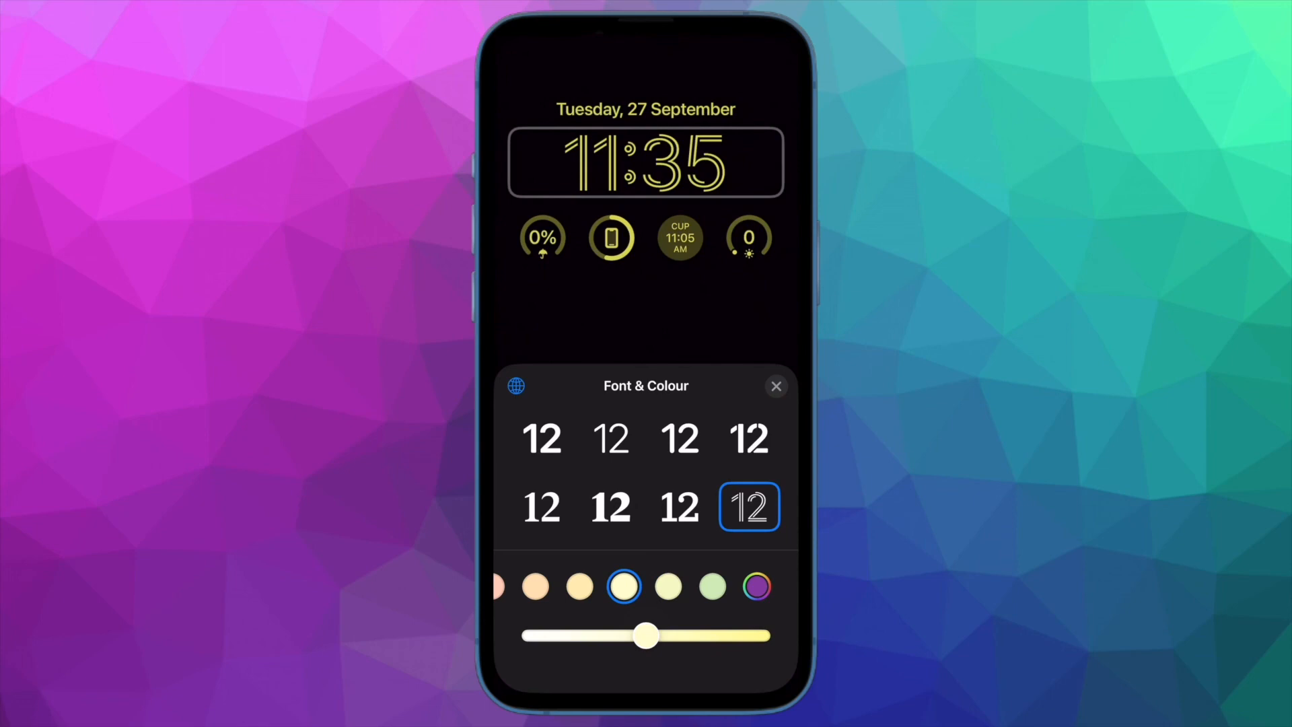
{"action": "left_click", "coordinate": [534, 586]}
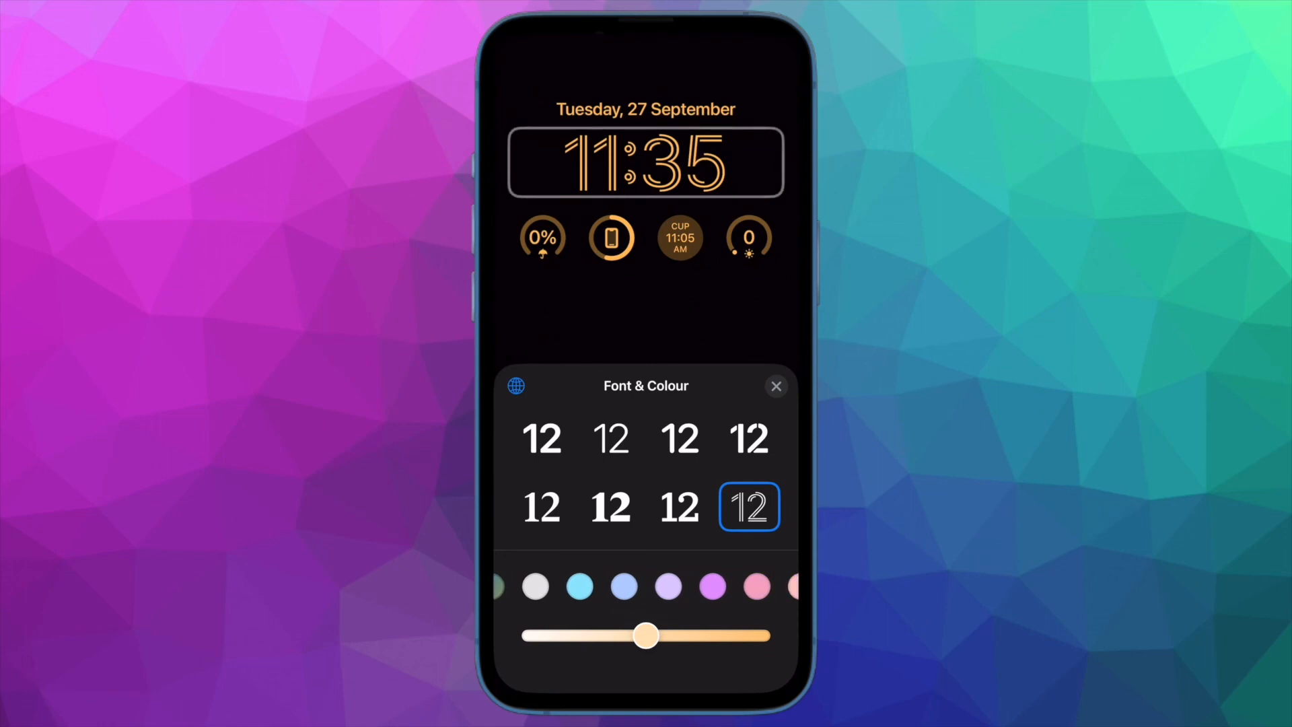
{"action": "left_click", "coordinate": [595, 586]}
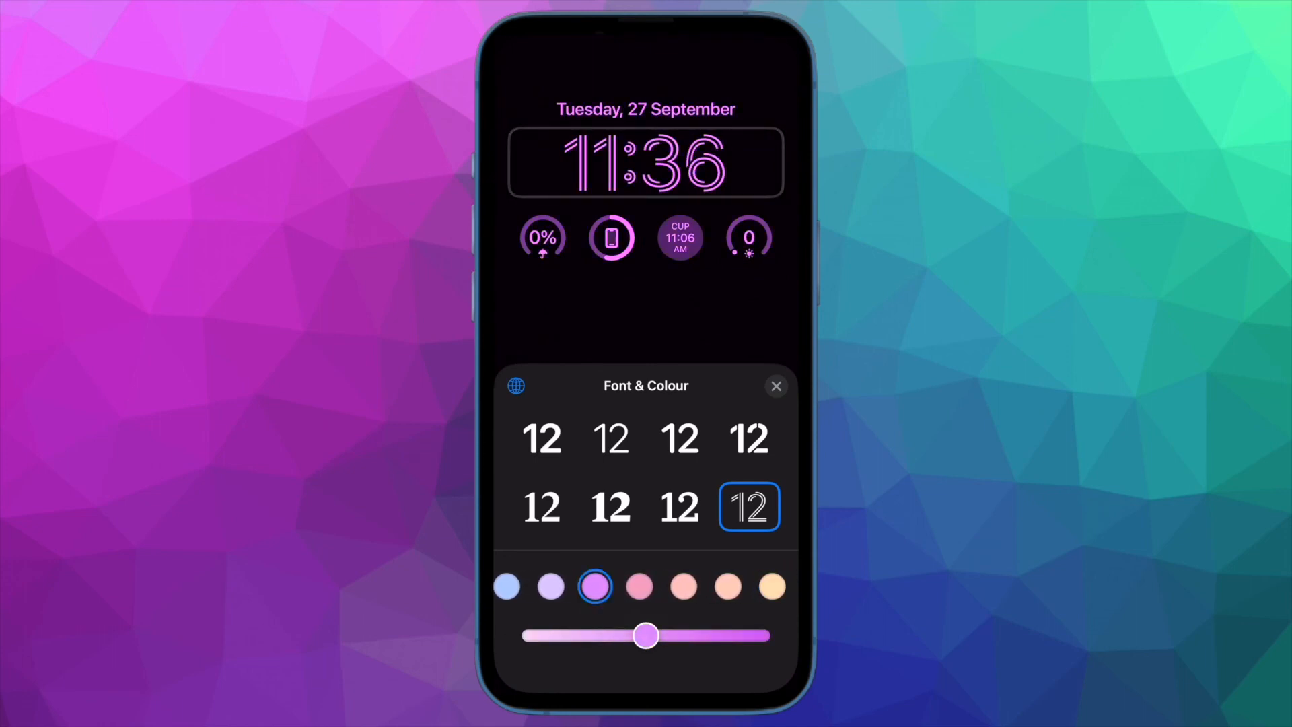
{"action": "left_click", "coordinate": [683, 586]}
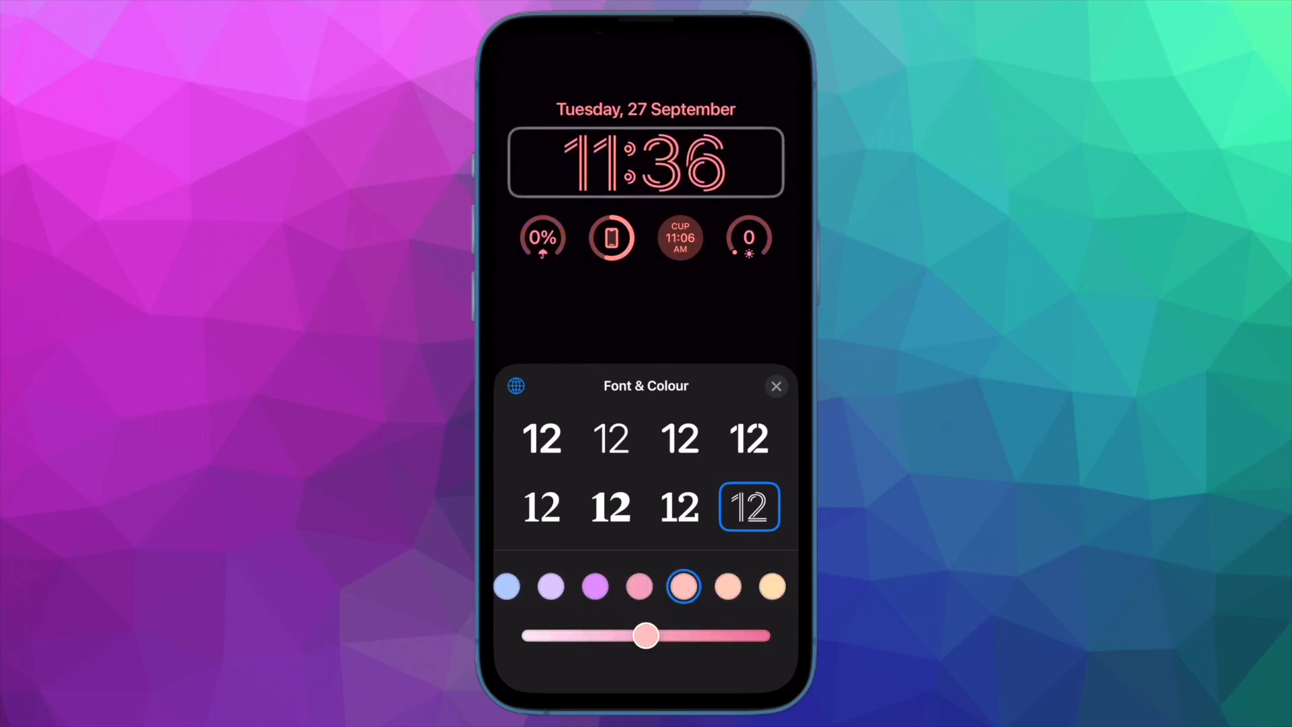
{"action": "left_click", "coordinate": [771, 586]}
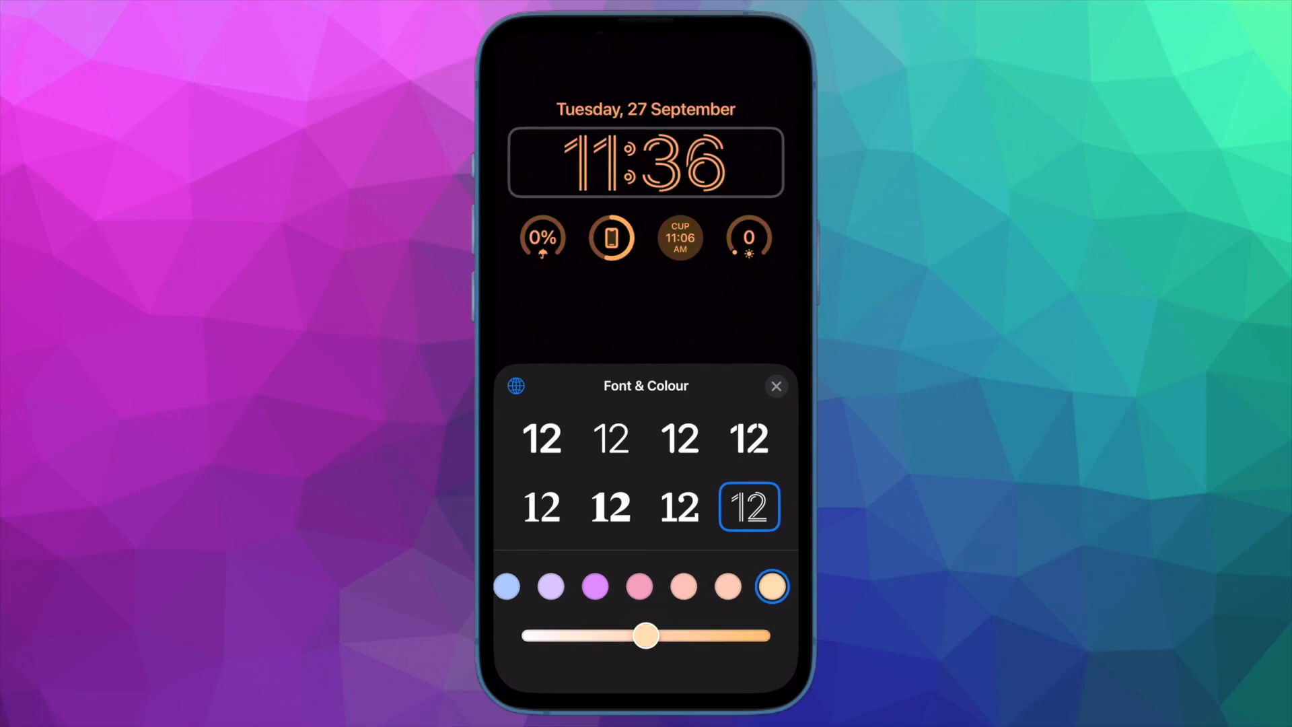
Try bold stencil, thin, serif and heavy rounded clock fonts.
{"action": "left_click", "coordinate": [749, 437]}
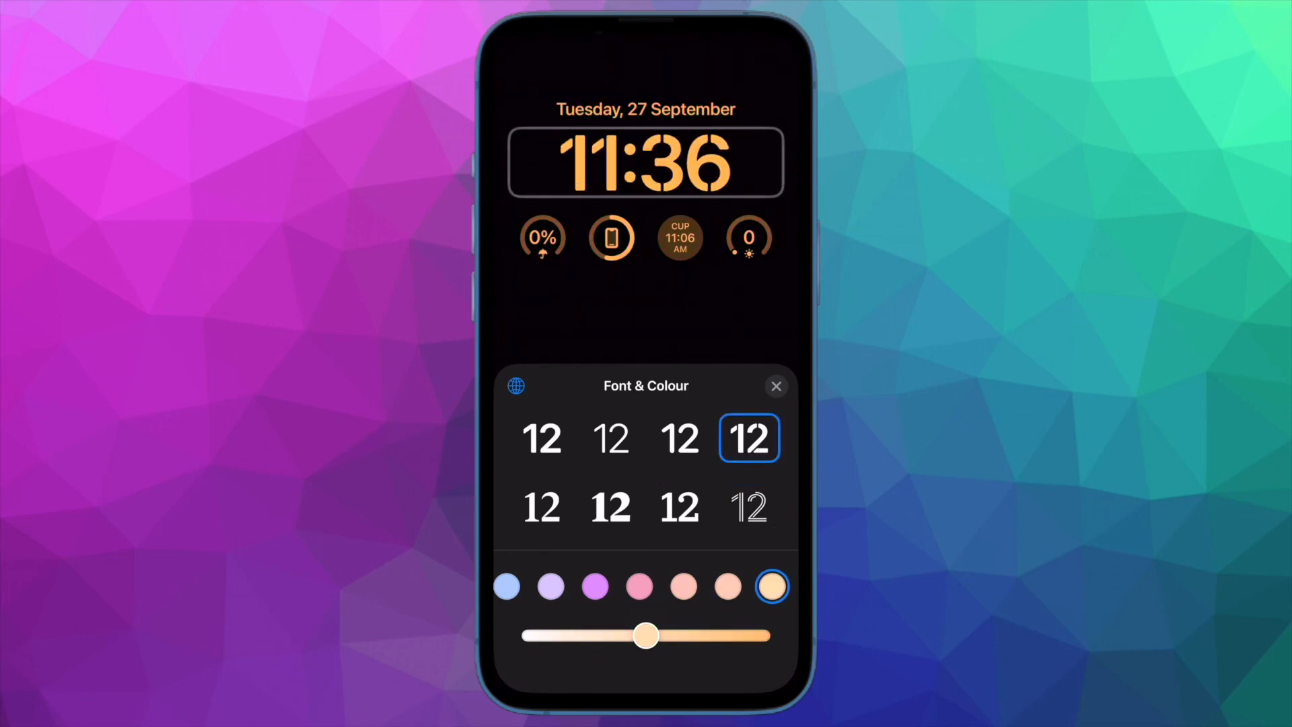
{"action": "left_click", "coordinate": [612, 438]}
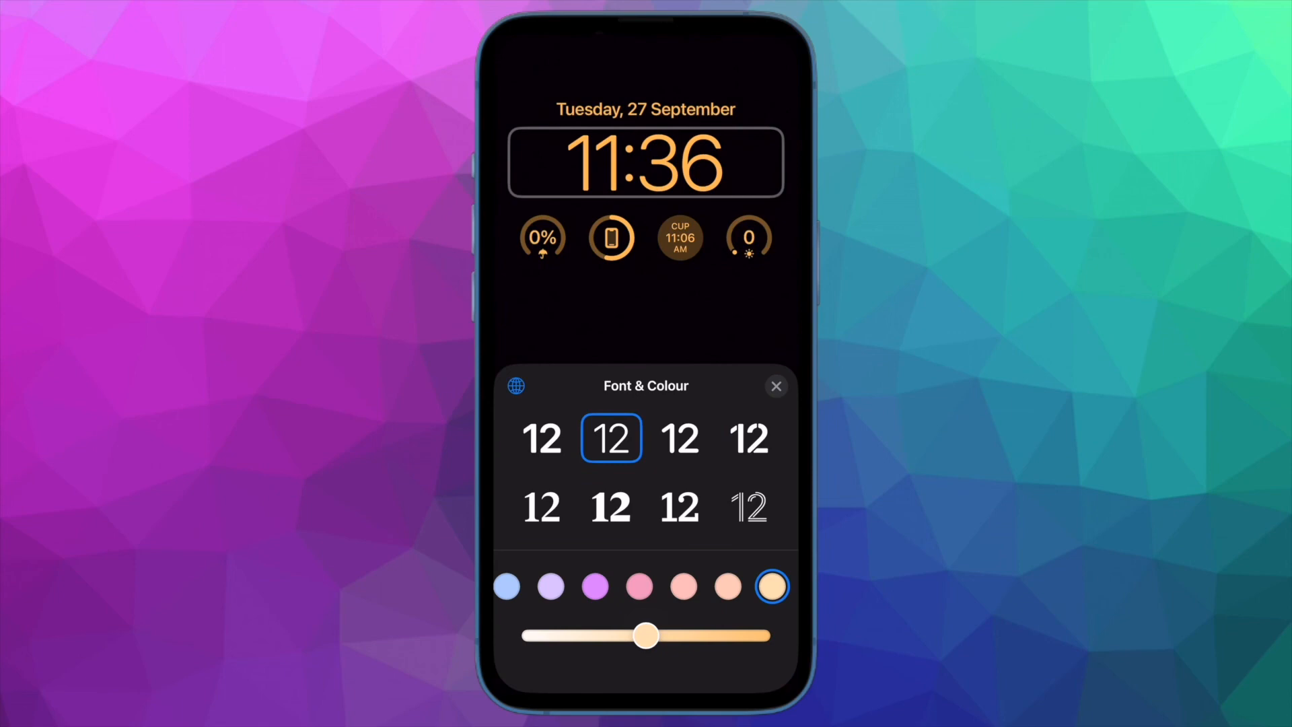
{"action": "left_click", "coordinate": [541, 506]}
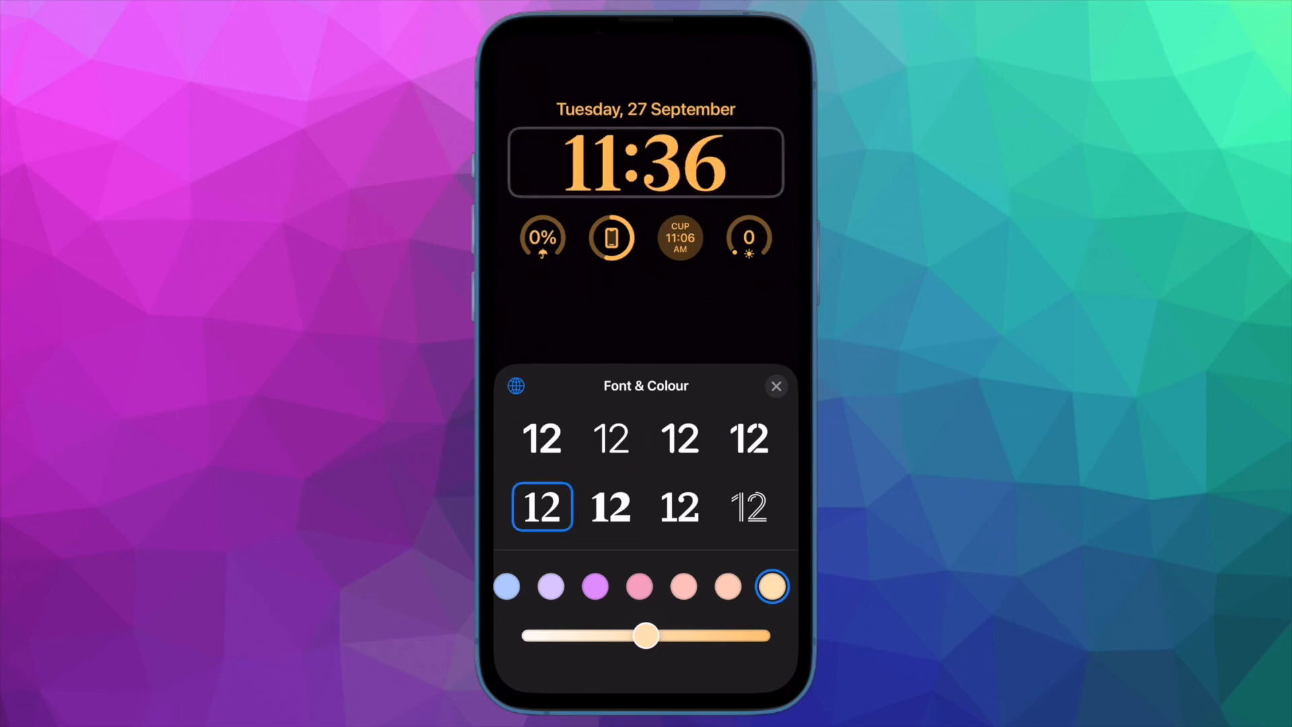
{"action": "left_click", "coordinate": [679, 507]}
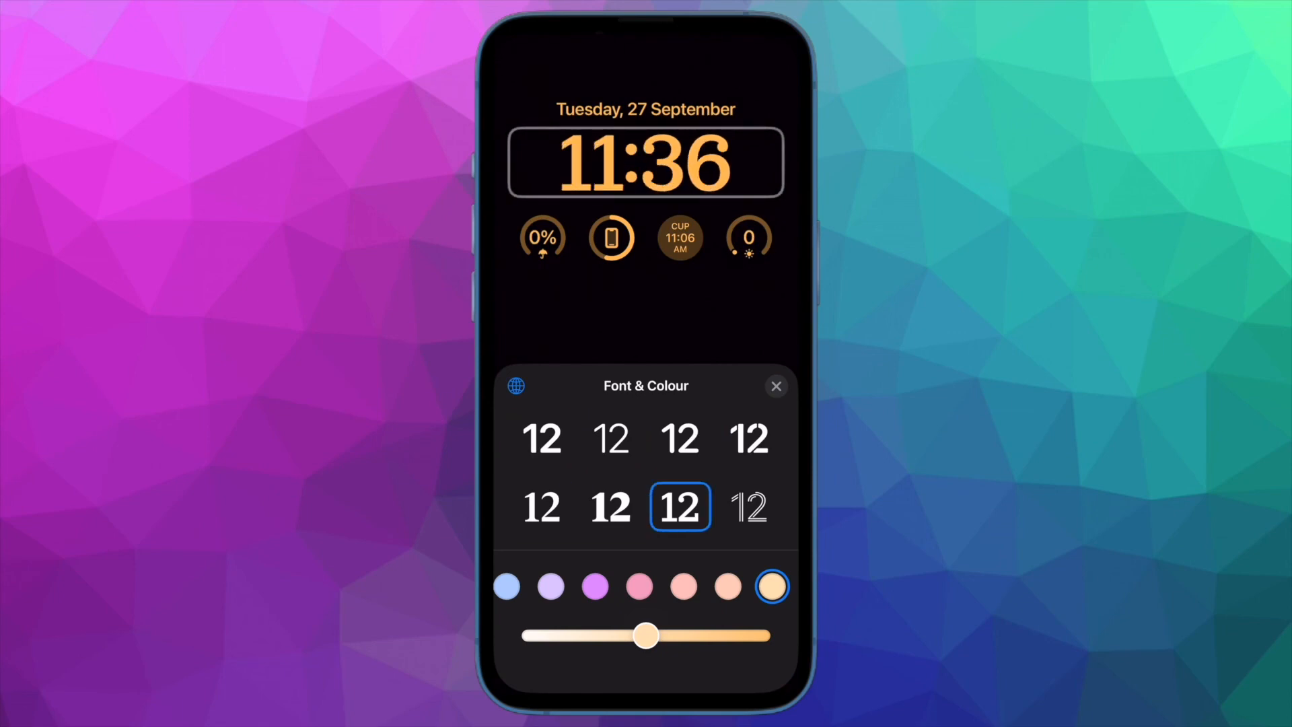
Try lavender, then settle on pink and adjust its shade with the slider.
{"action": "left_click", "coordinate": [550, 586]}
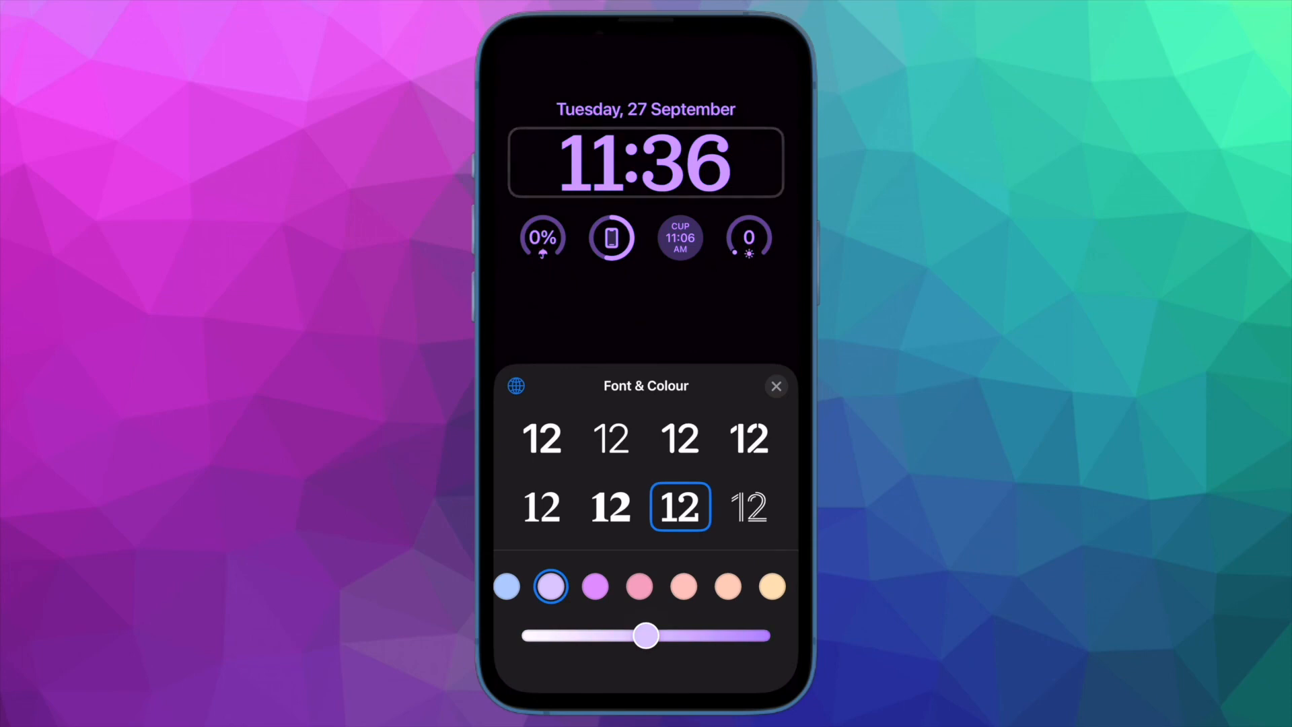
{"action": "left_click", "coordinate": [638, 586]}
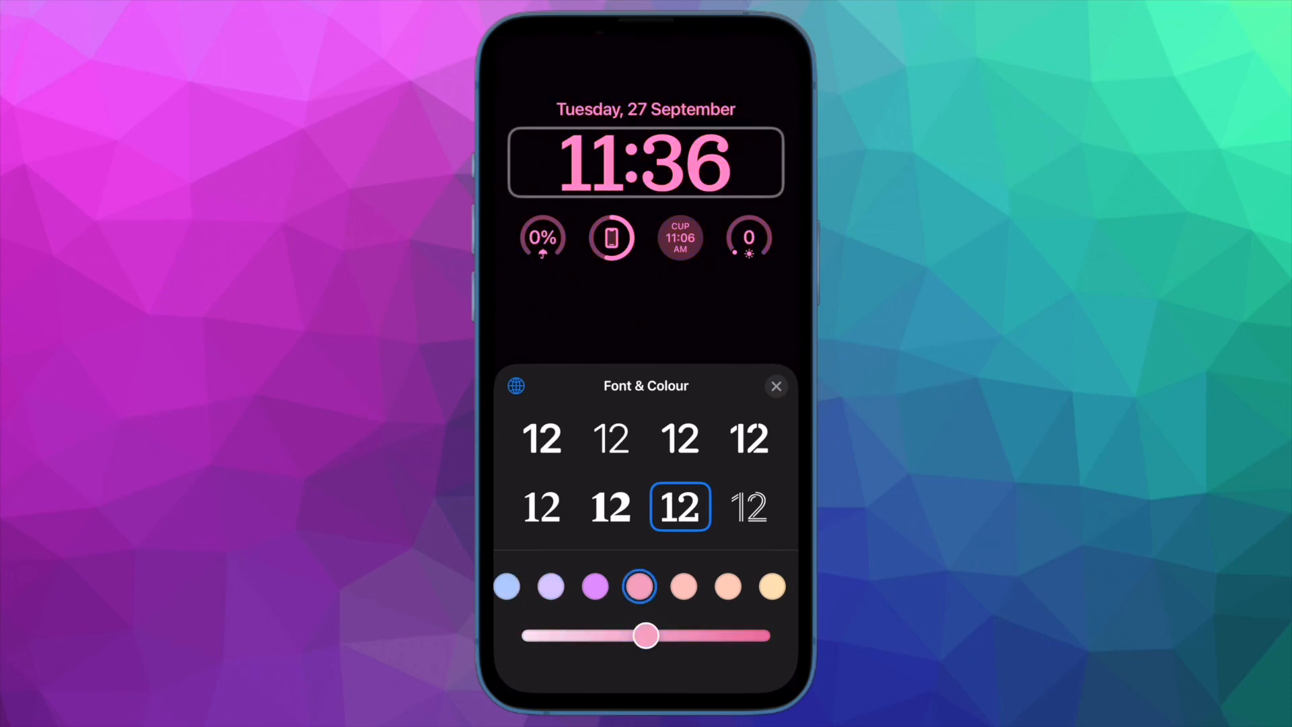
{"action": "left_click_drag", "start_coordinate": [646, 634], "coordinate": [535, 635]}
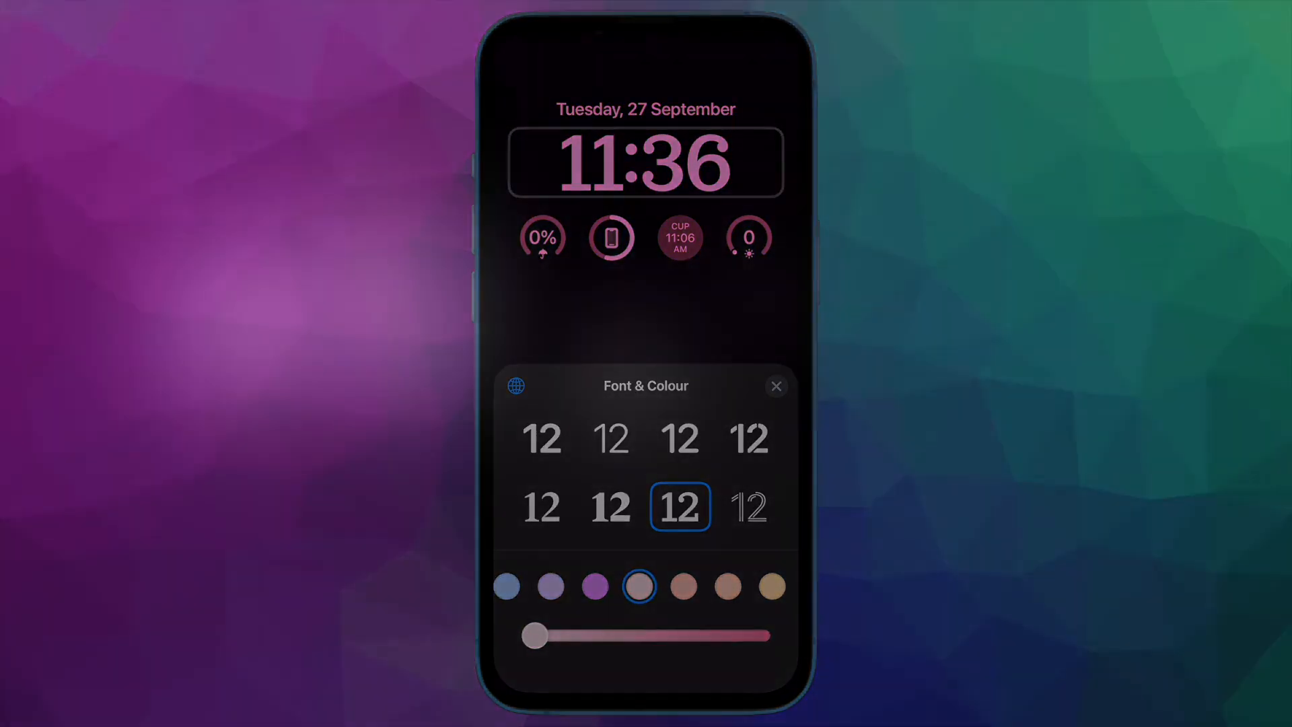